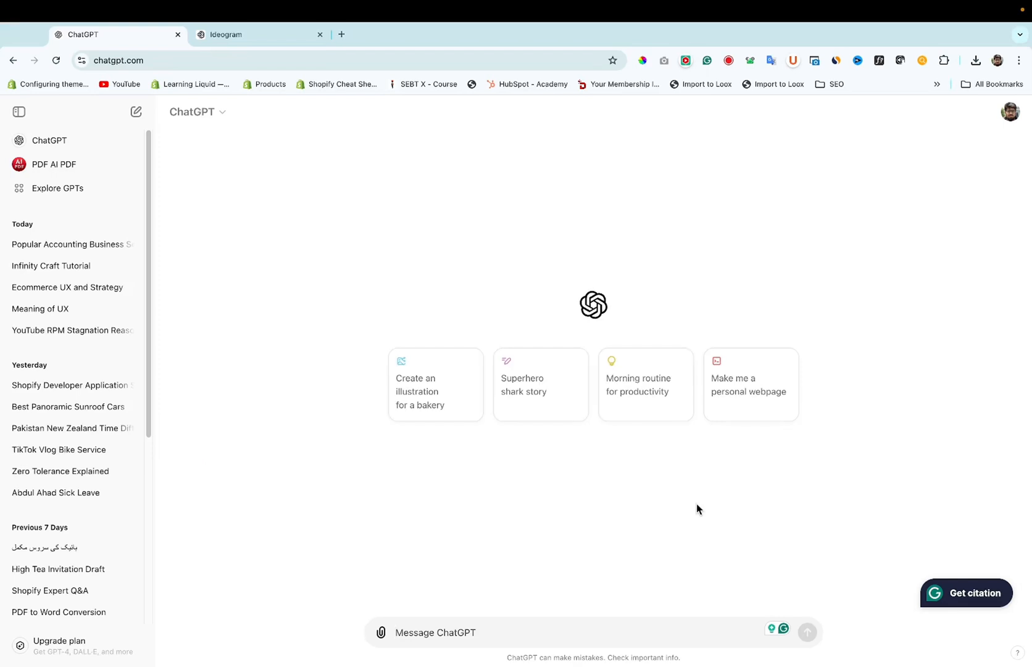
- Draft a ChatGPT request for 3 prompts to create a YouTube banner for a '[your niche]' channel
click(124, 60)
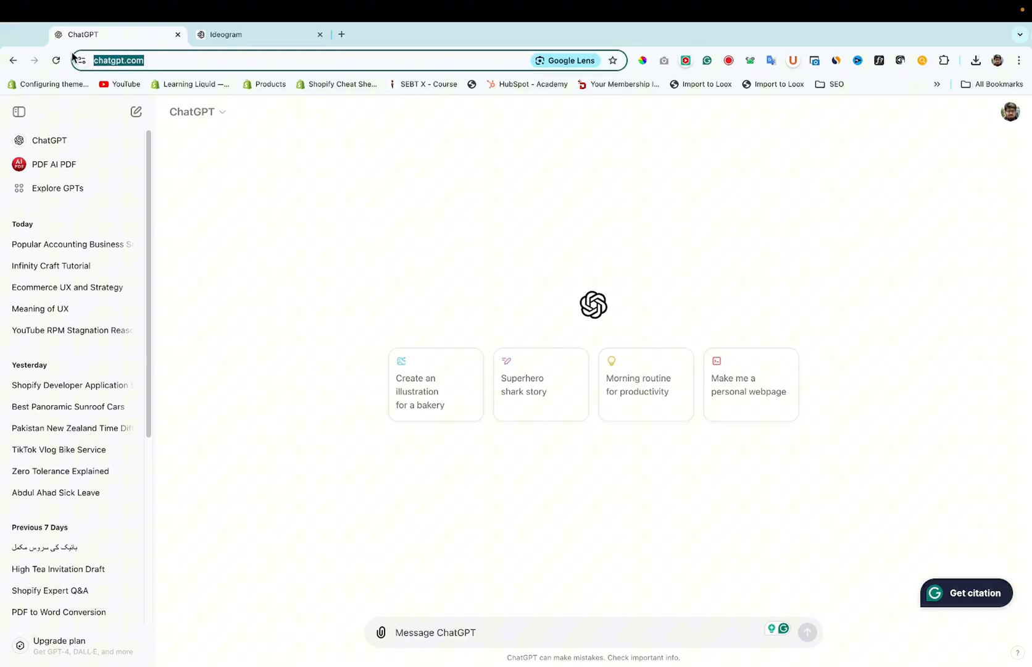
click(433, 632)
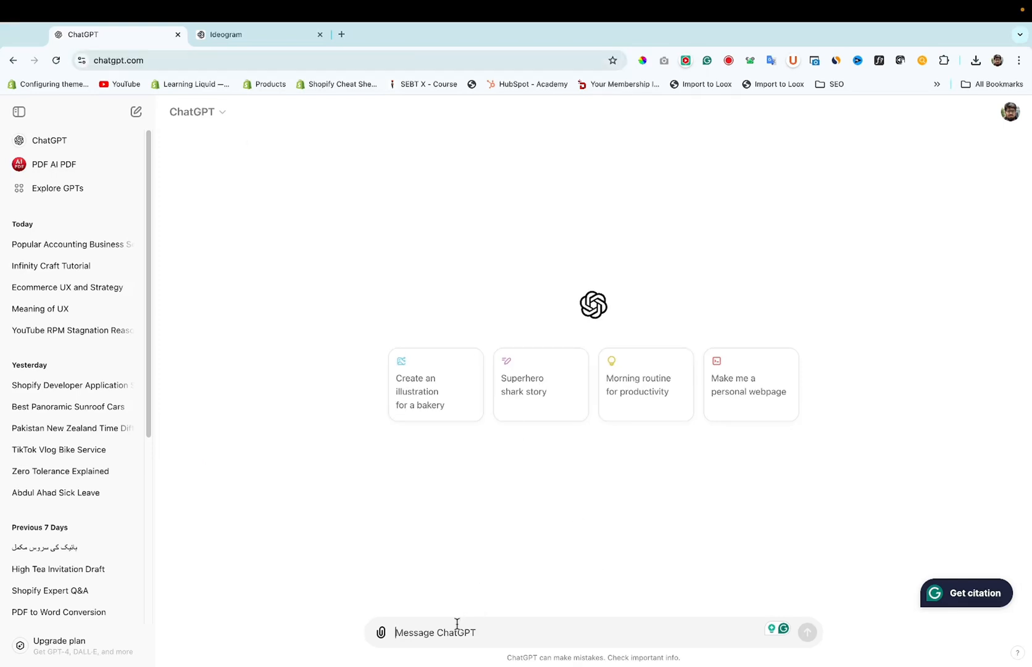
text(c)
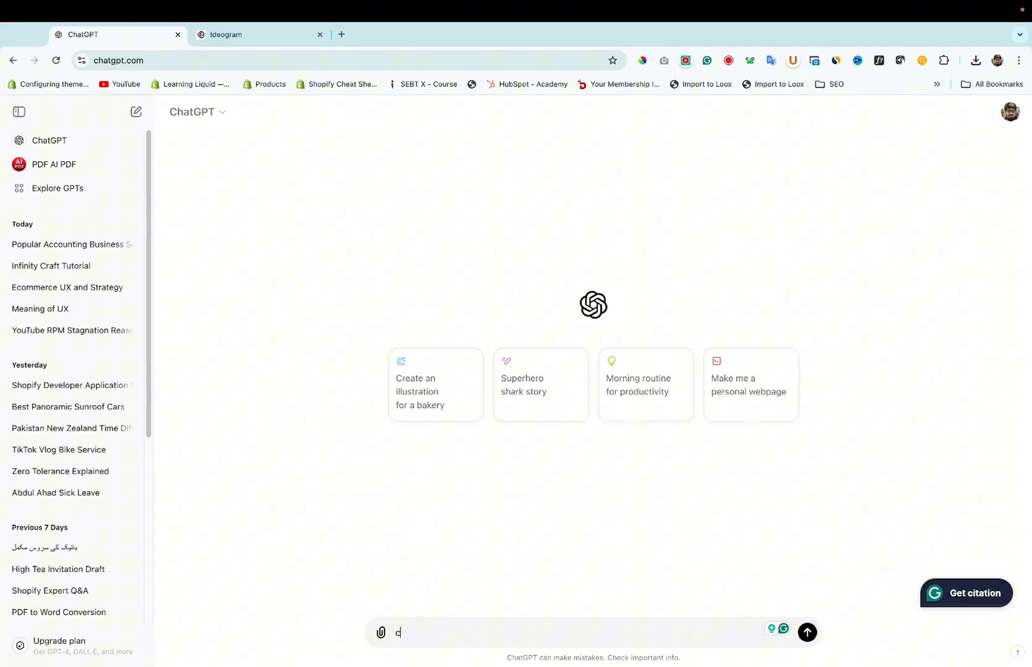
text(raft 3 prompts i can u)
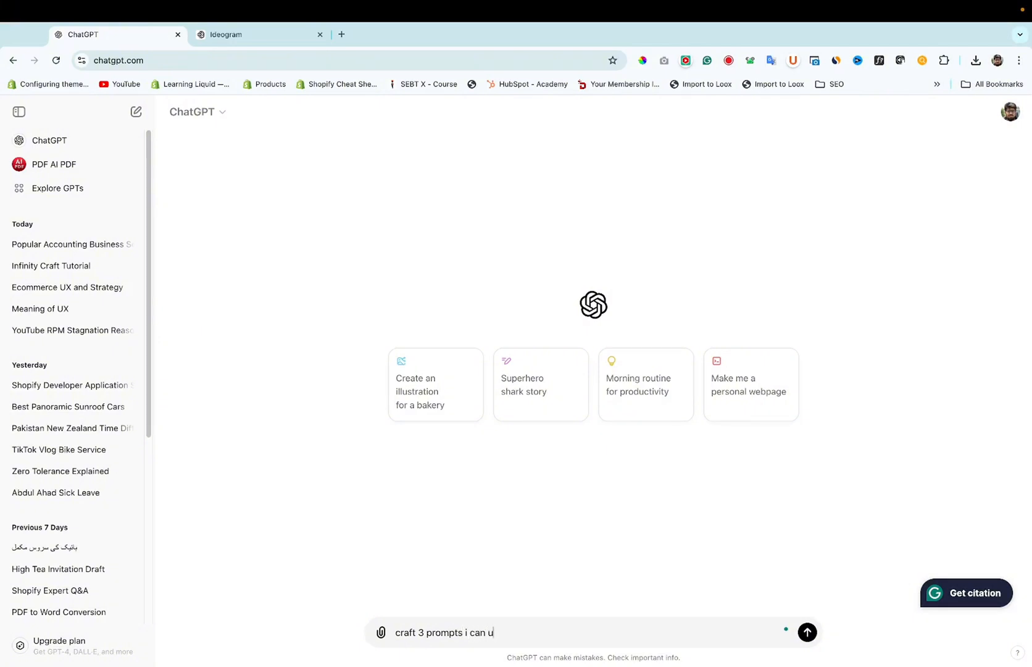
text(se to create youtube)
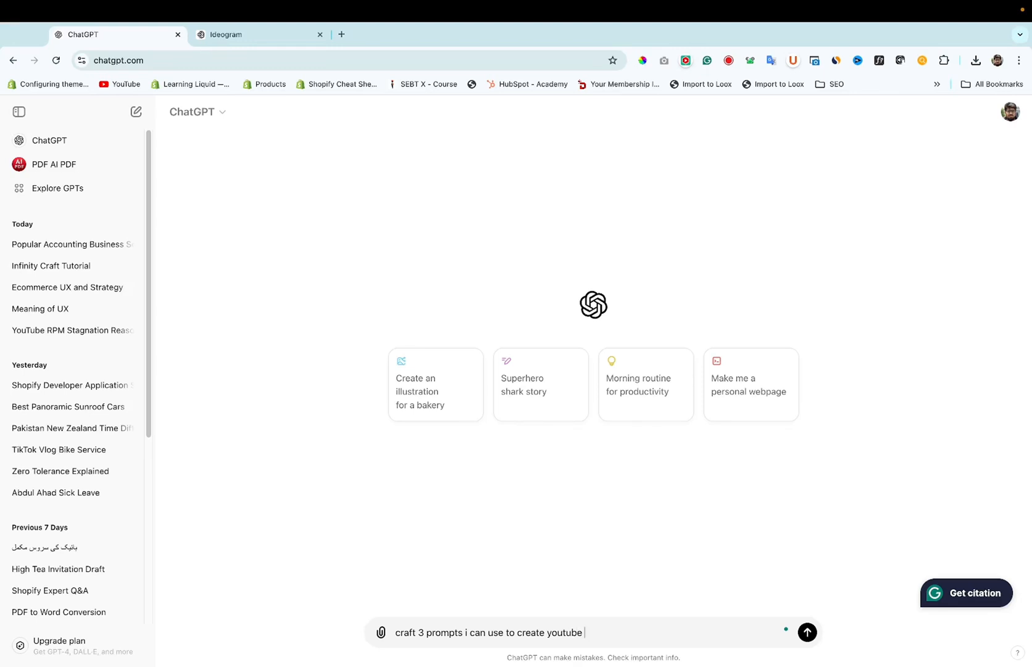
text(banner)
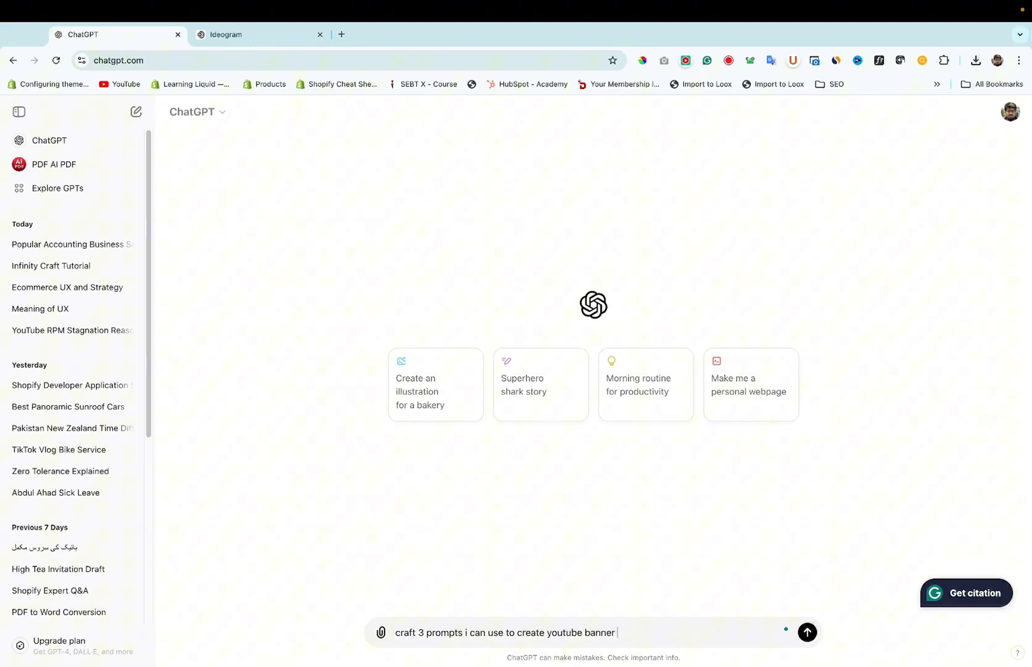
text([ your channe)
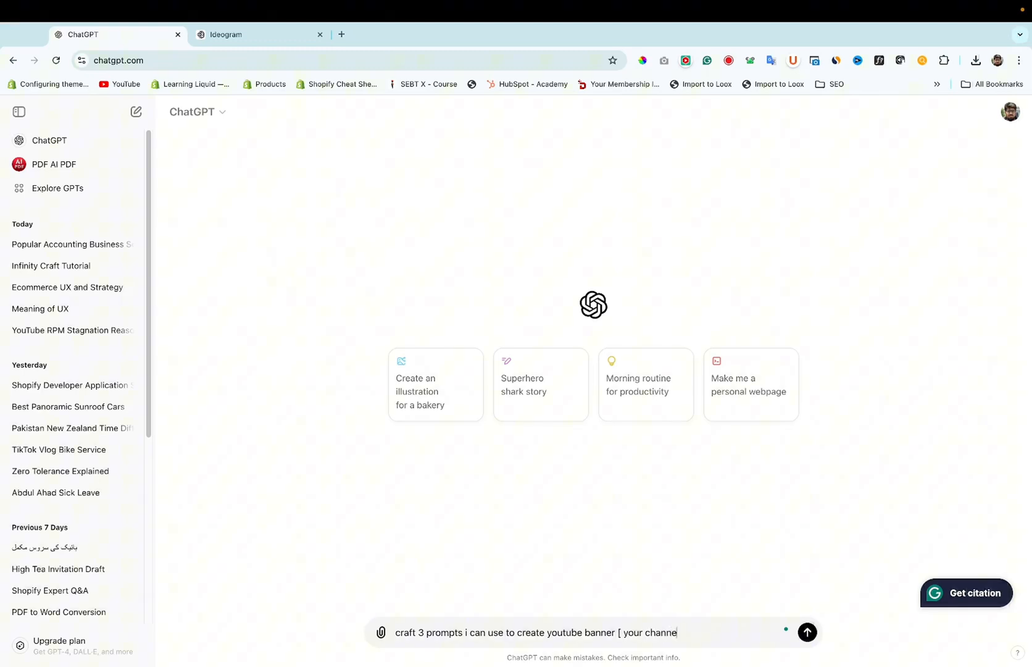
text(niche\)
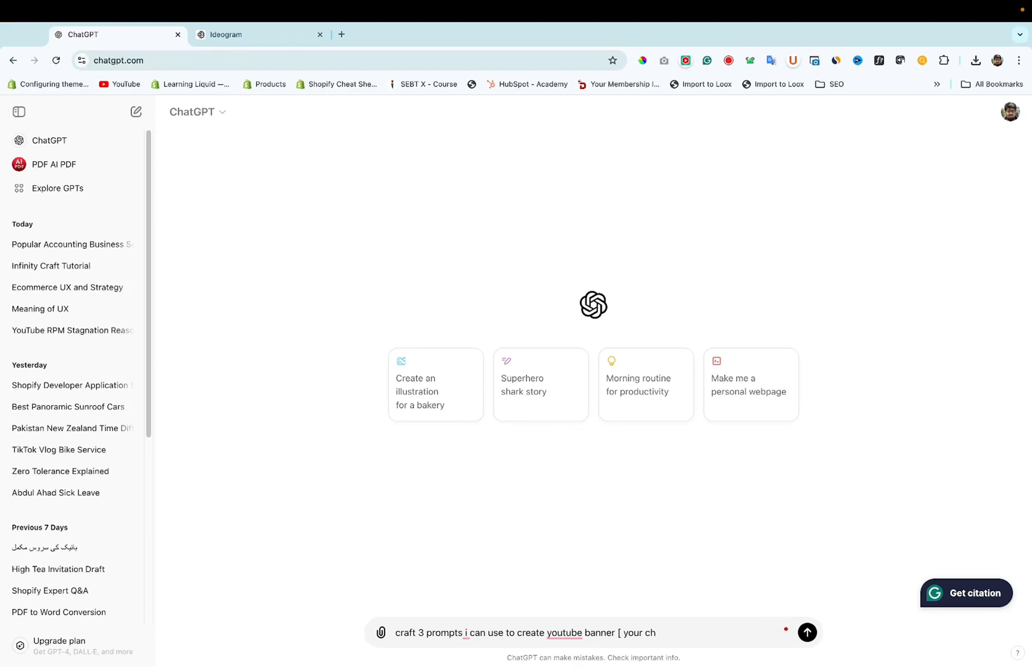
- Replace the bracketed niche placeholder with 'my gaming channel.' to finish the request
key(Backspace)
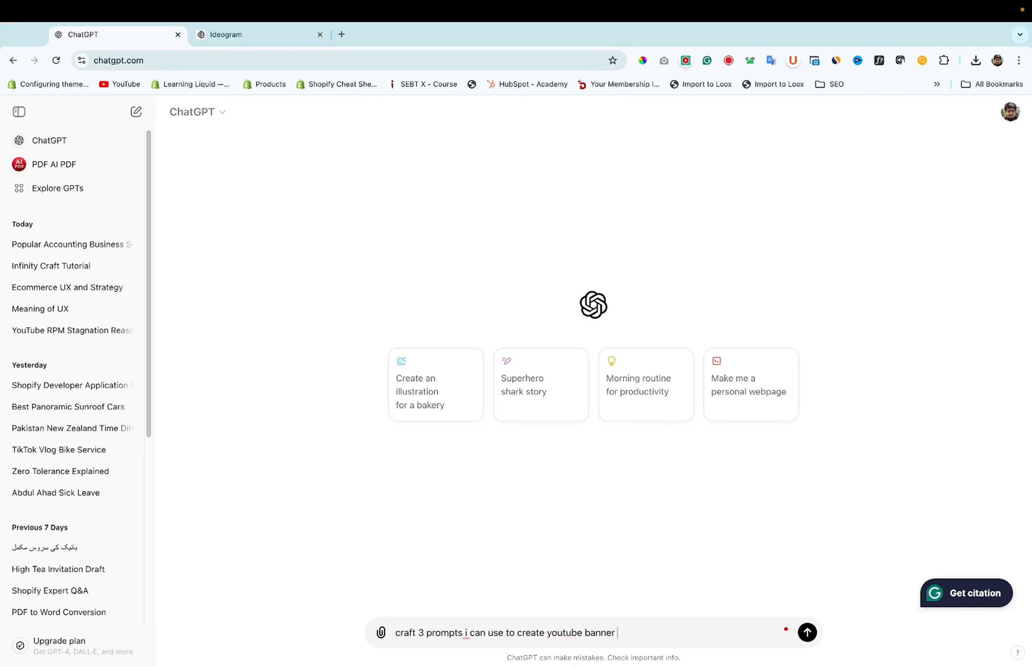
text(my gamm)
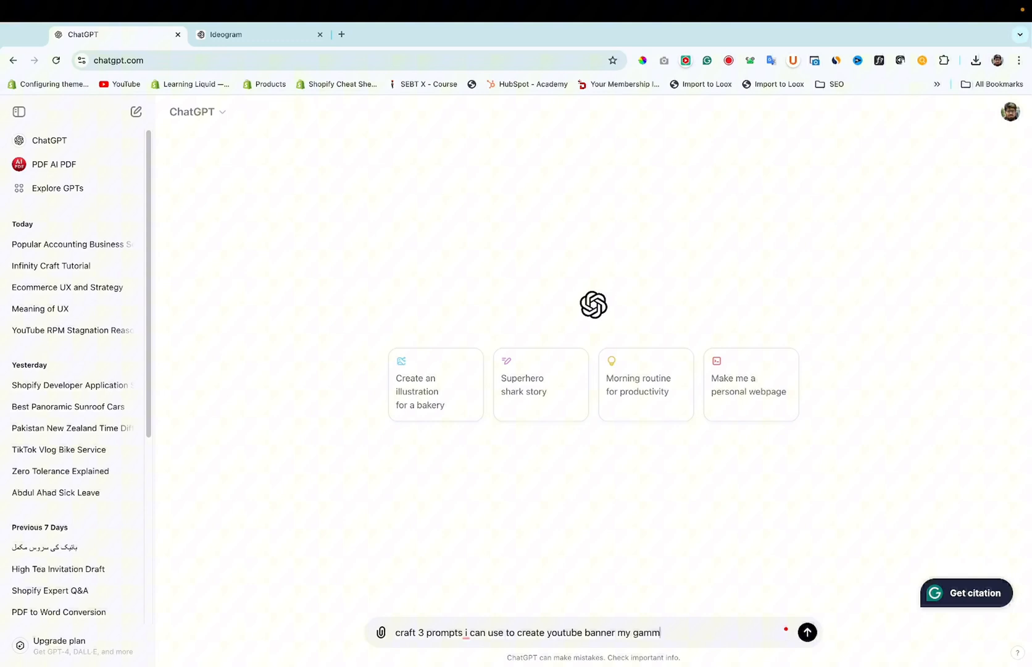
text(ing channel)
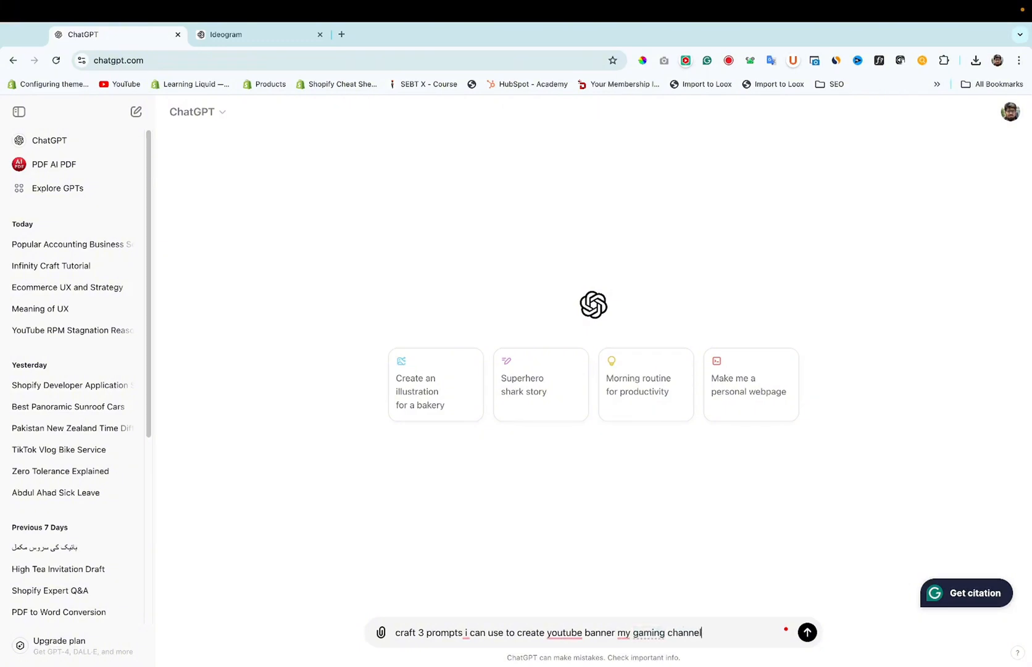
text(.)
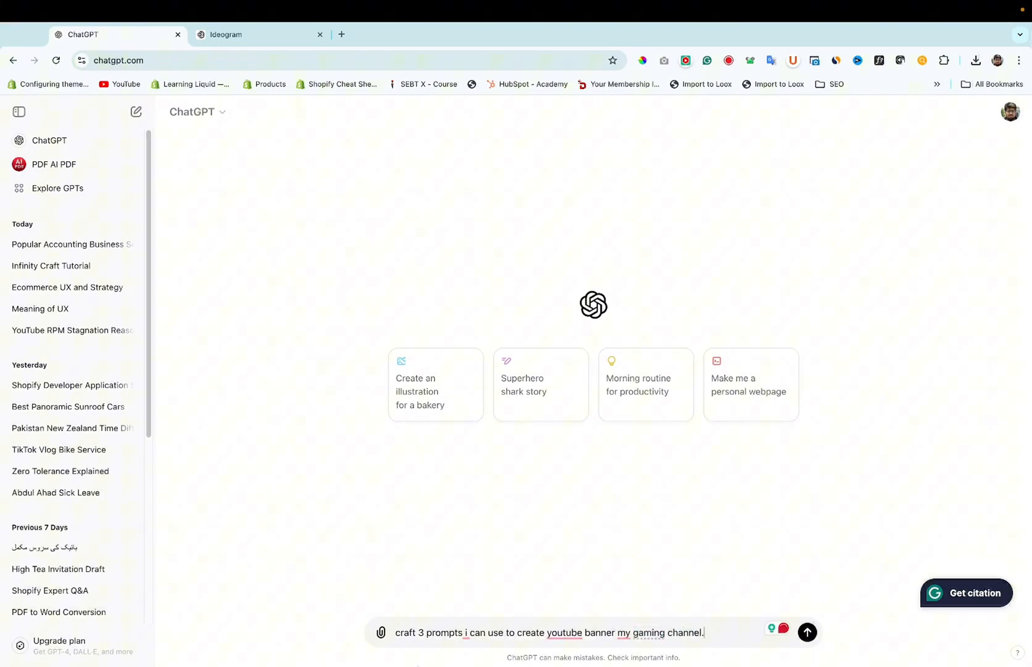
- Send the request and select the returned Dynamic Gaming World prompt text to copy it
click(807, 631)
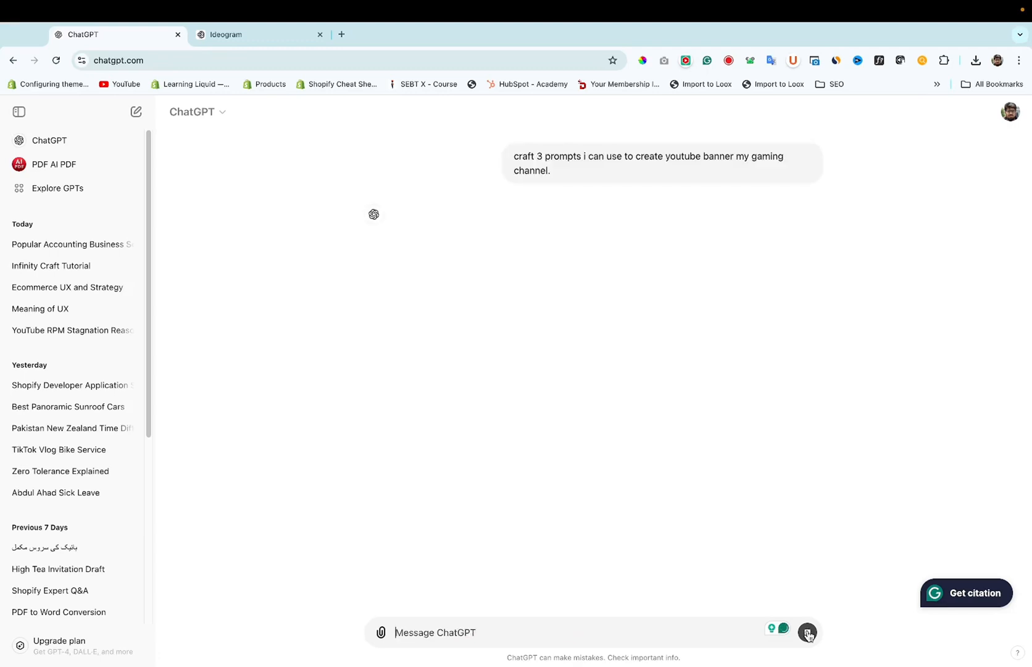
click(807, 632)
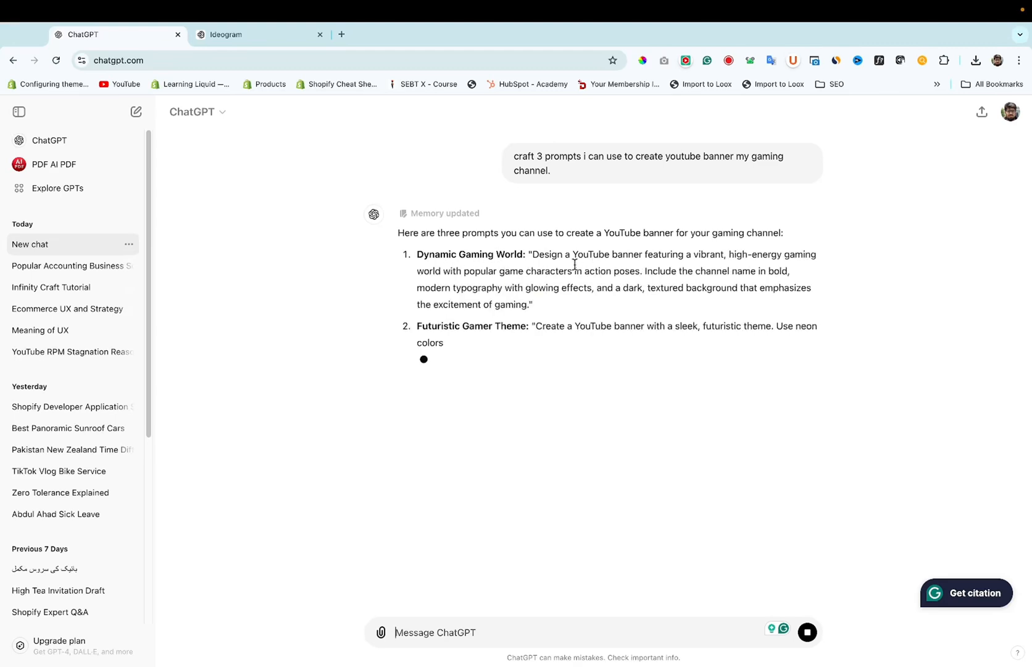
drag(532, 254, 528, 303)
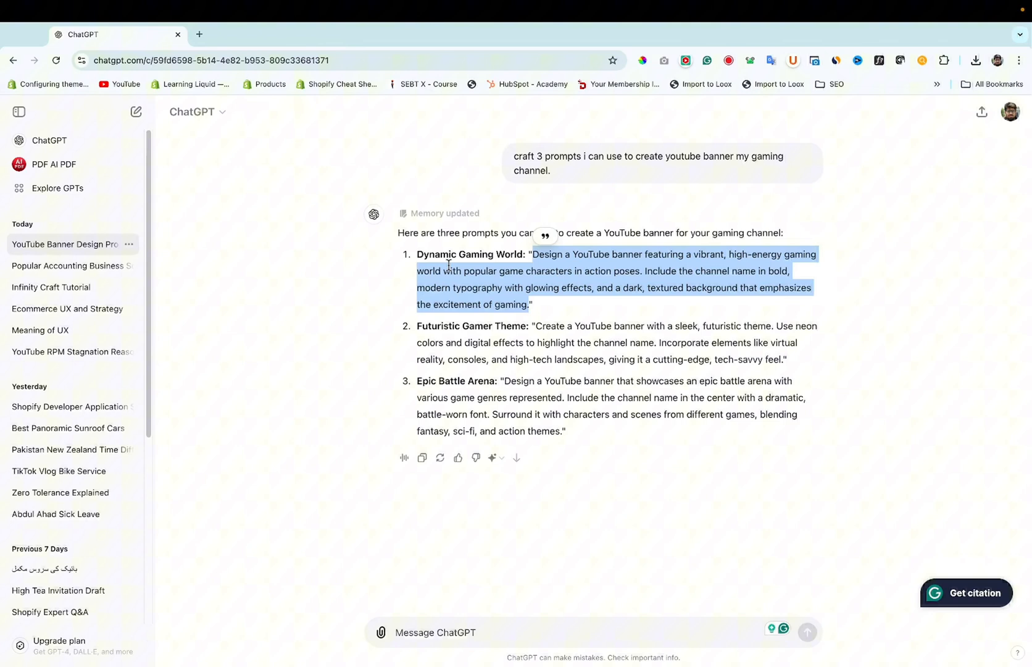
click(722, 266)
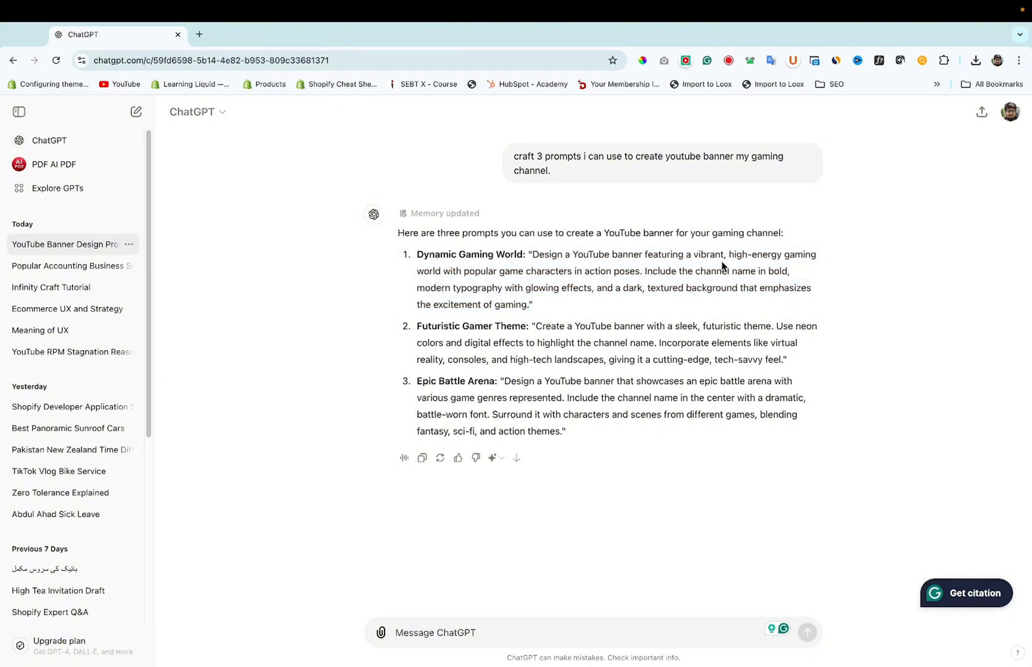
drag(532, 255, 532, 303)
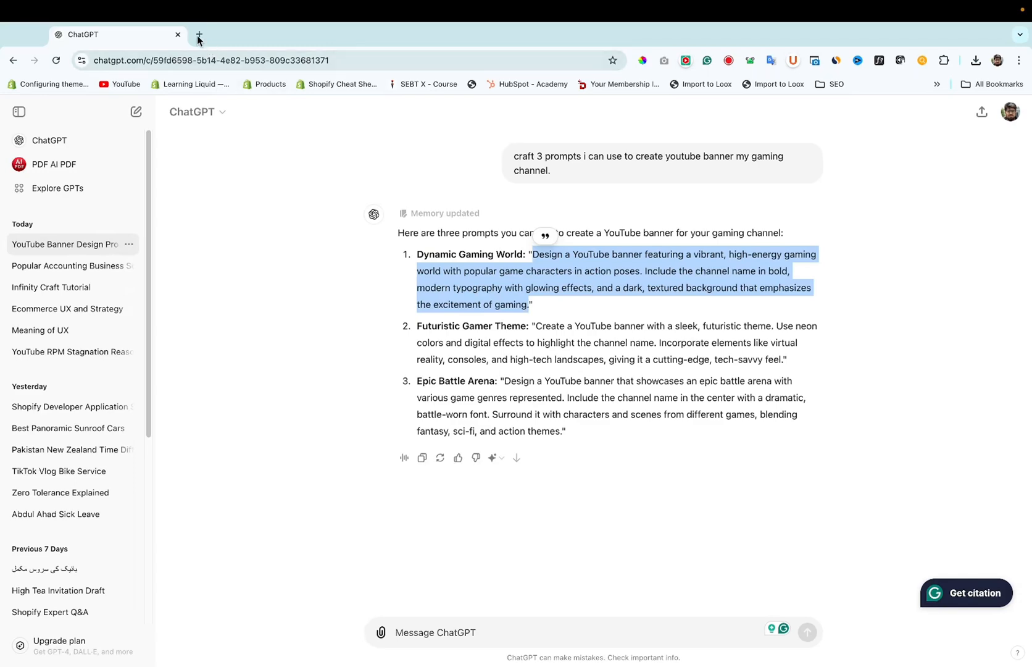
- Open ideogram.ai in a new Chrome tab
click(199, 35)
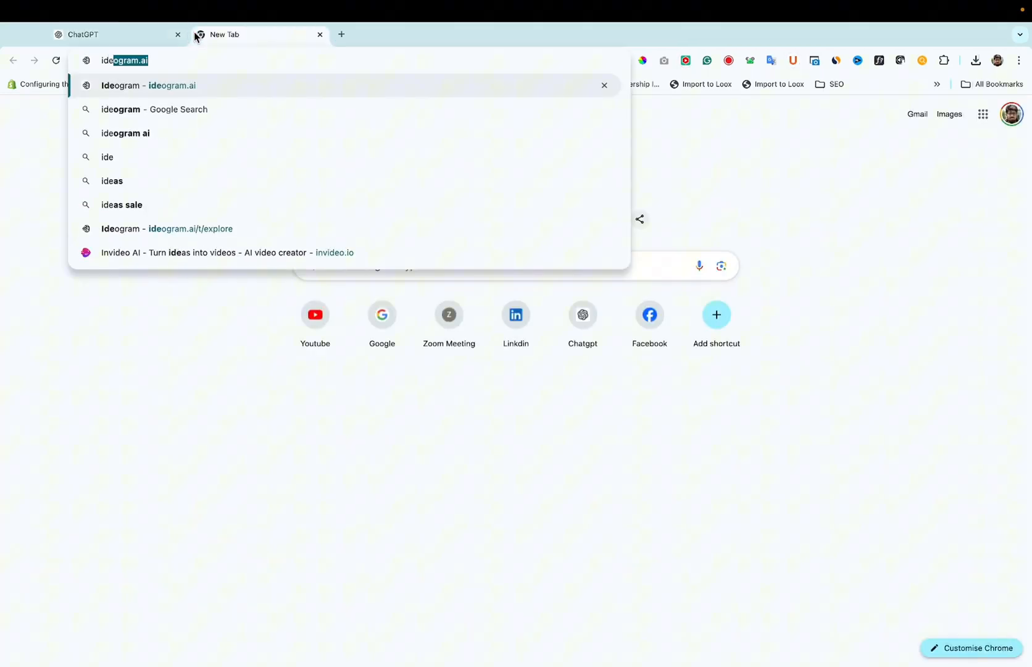
click(163, 86)
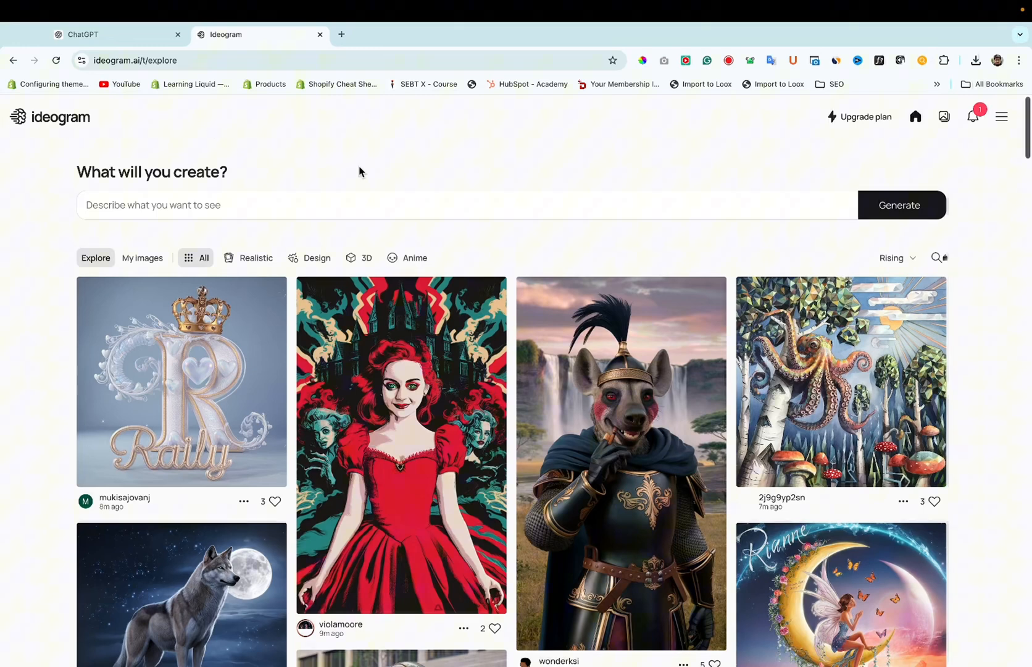
mouse_move(79, 155)
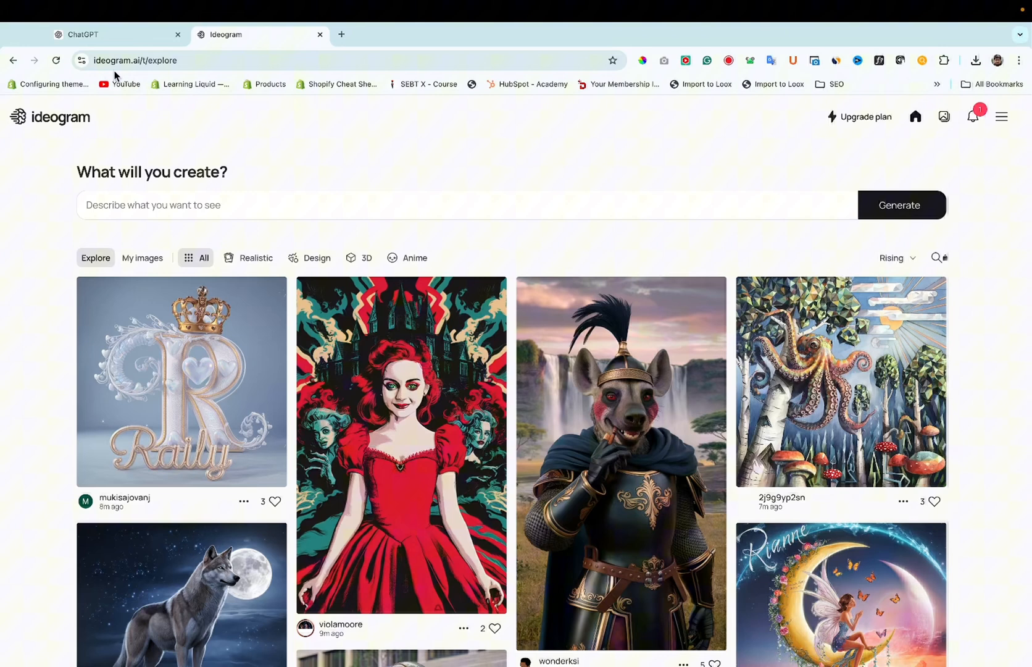
- Paste the Dynamic Gaming World banner prompt into Ideogram's description field at 16:9
click(198, 205)
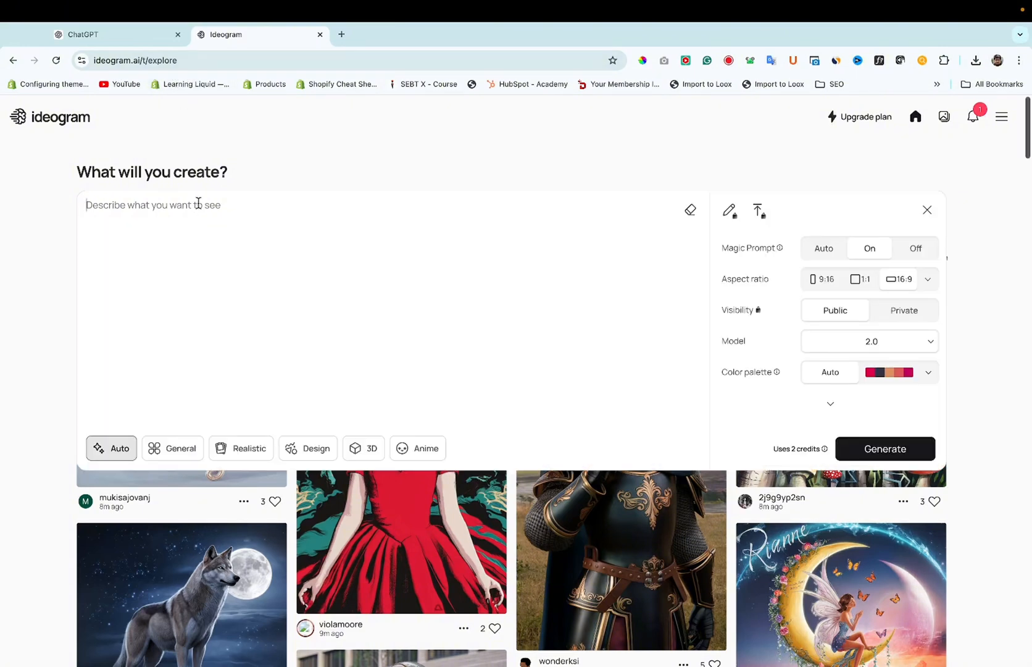
text(Design a YouTube banner featuring a vibrant, high-energy gaming world with popular game characters in action poses. Include the channel name in bold, modern typography with glowing effects, and a dark, textured background that emphasizes the excitement of gaming.)
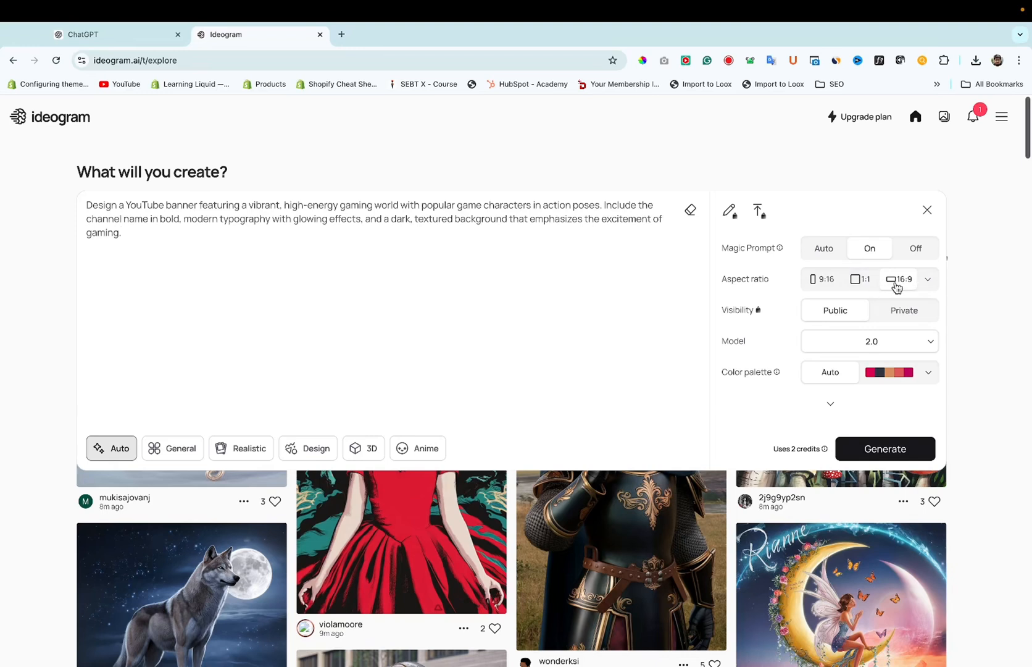
mouse_move(213, 468)
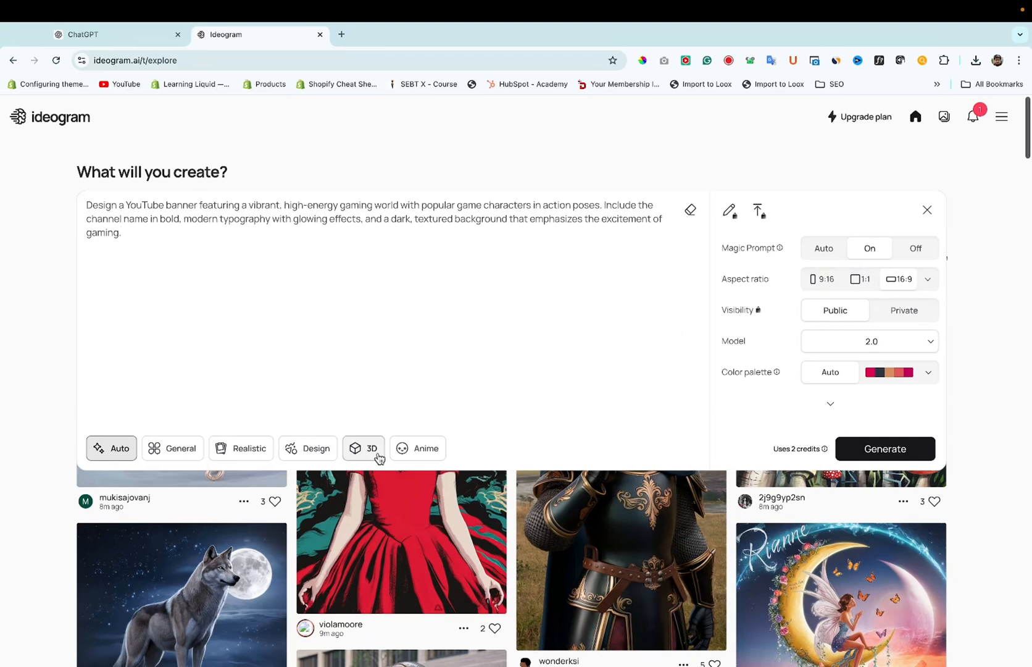
mouse_move(405, 457)
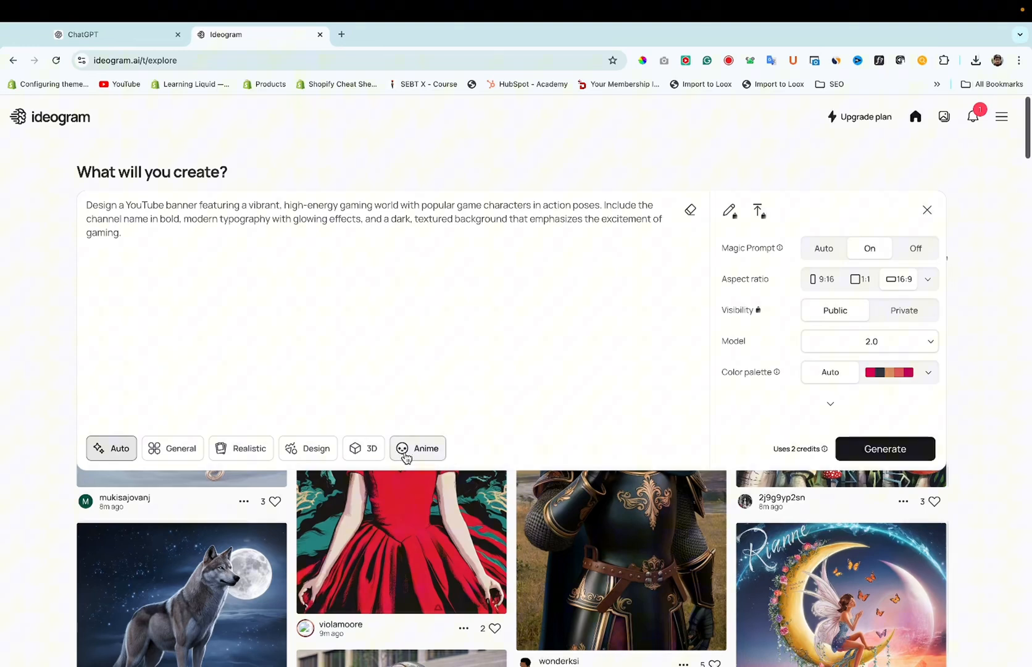
mouse_move(371, 457)
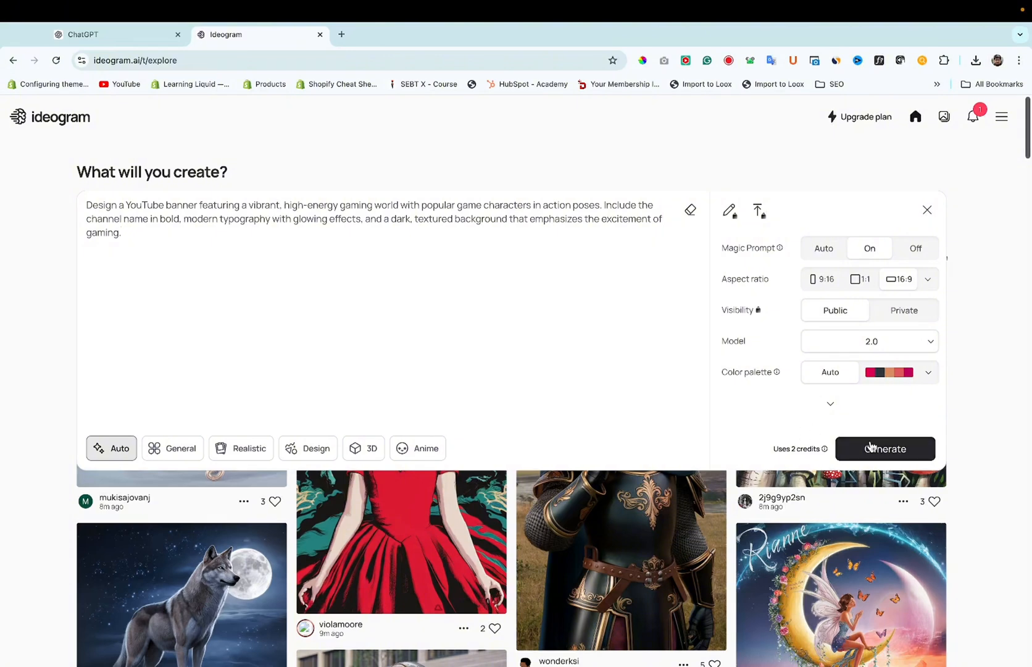
- Generate the banners and open the finished Gaming World image with Mario and Pikachu
click(886, 448)
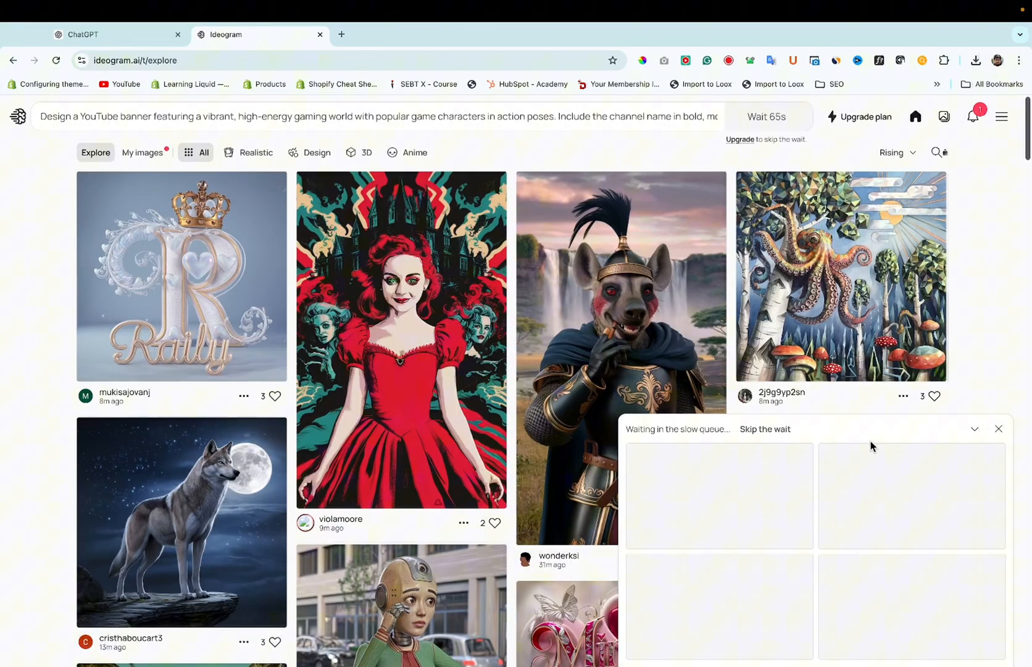
click(86, 34)
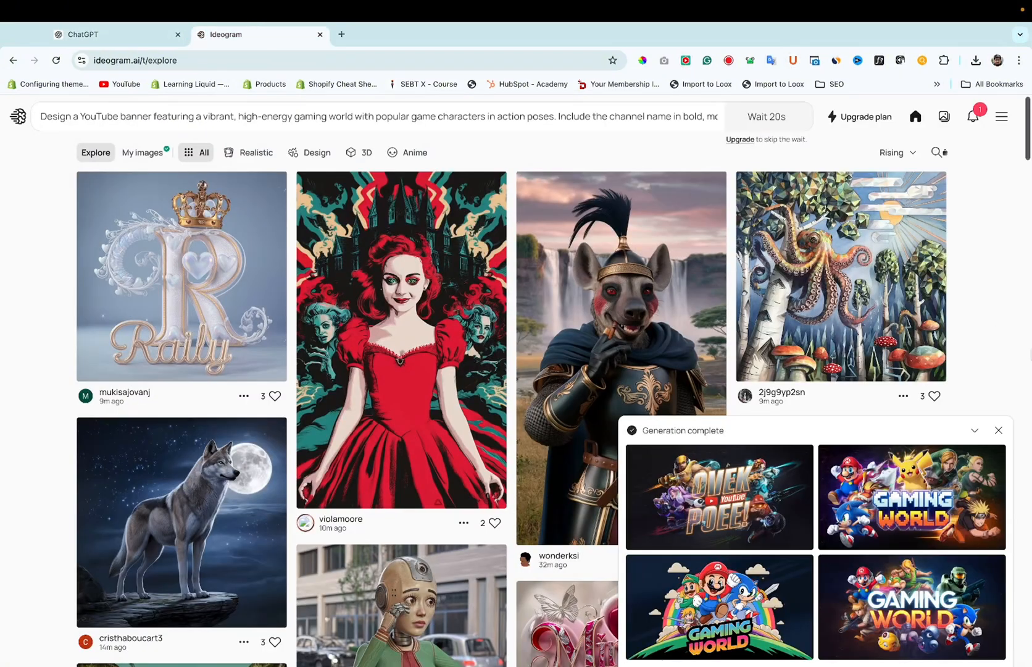
scroll(down, 3)
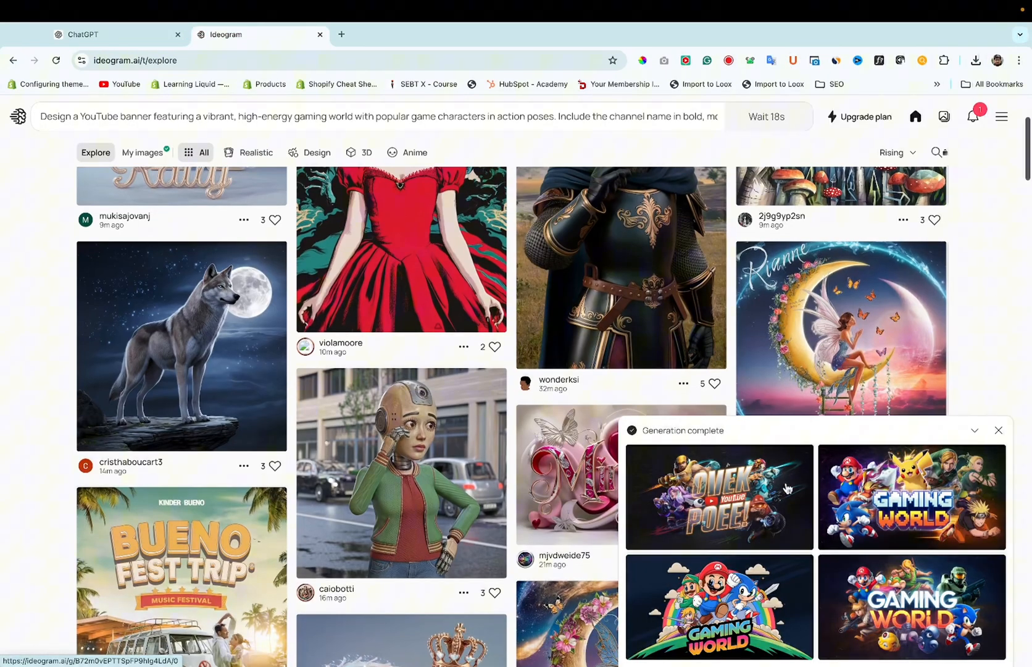
mouse_move(786, 503)
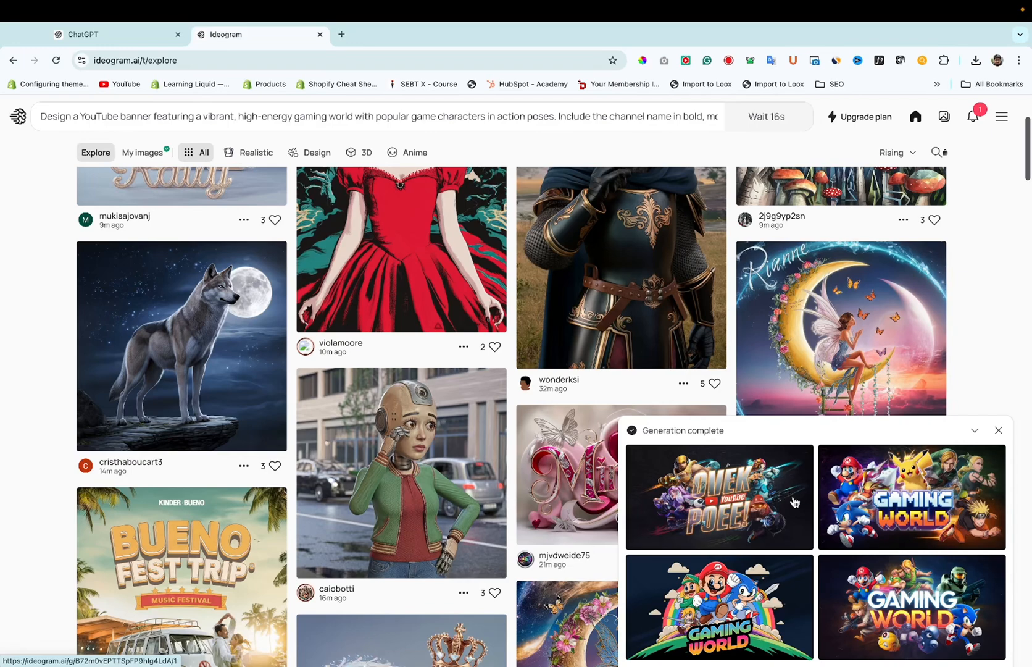
mouse_move(877, 501)
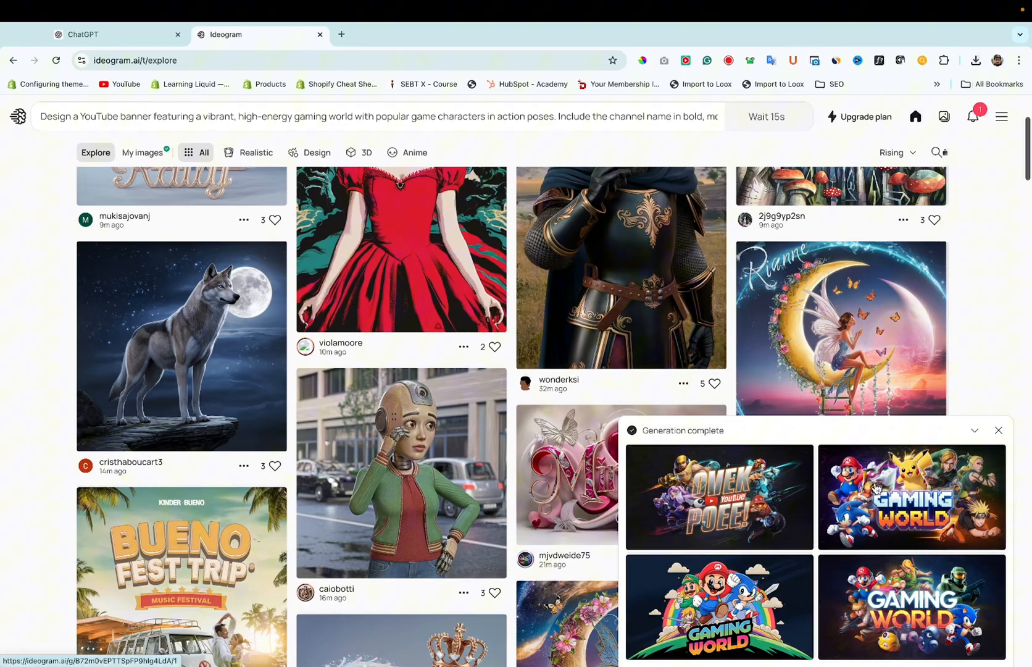
click(911, 497)
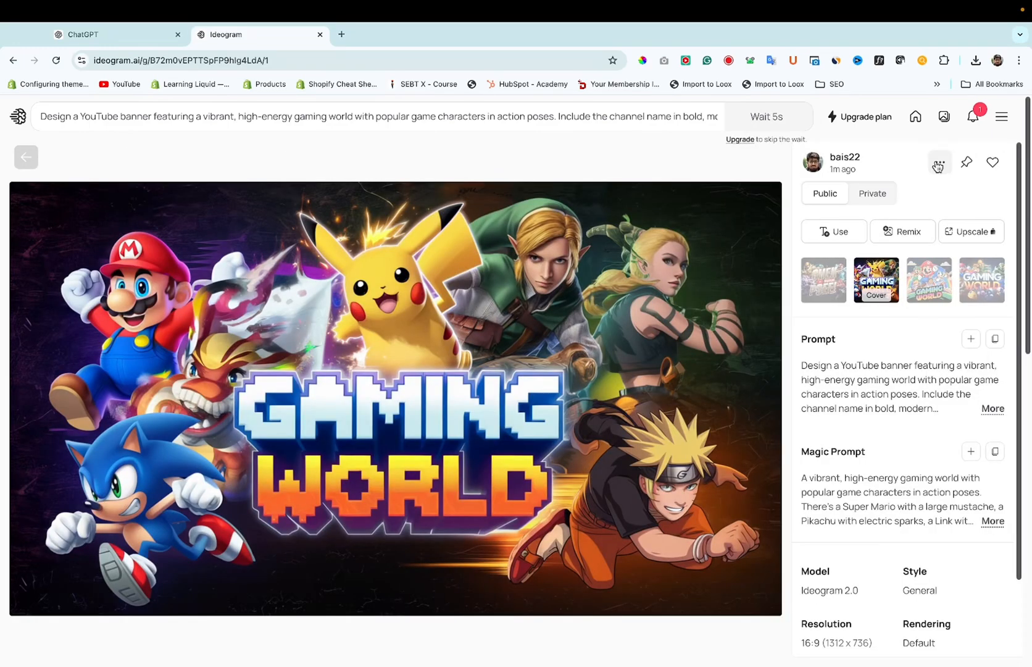
- Download the Gaming World banner as a 70% quality JPEG and view it from Downloads
click(940, 162)
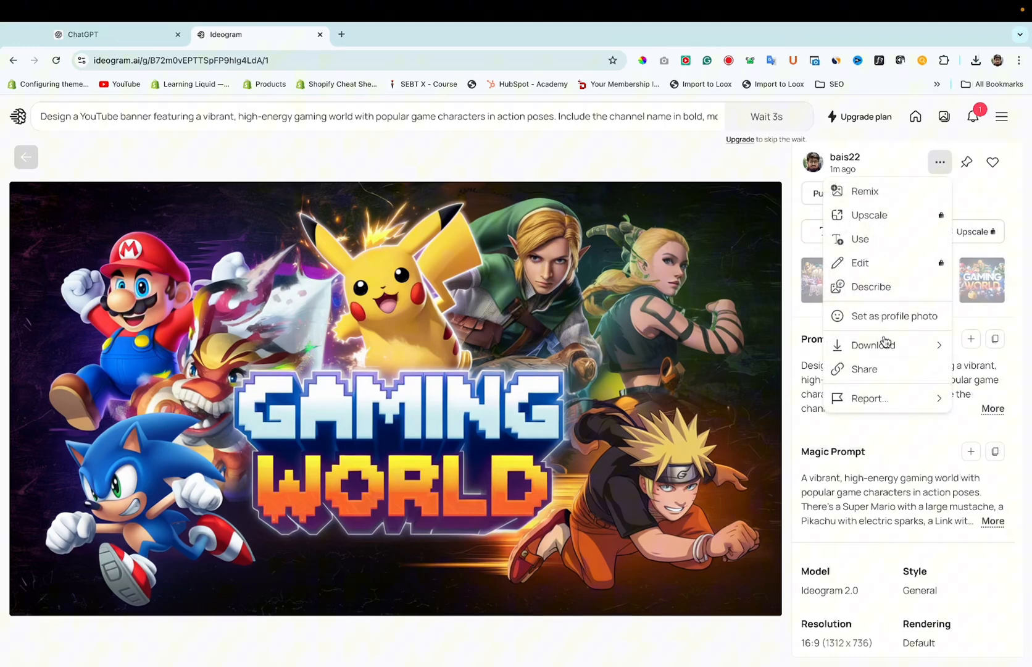
click(872, 344)
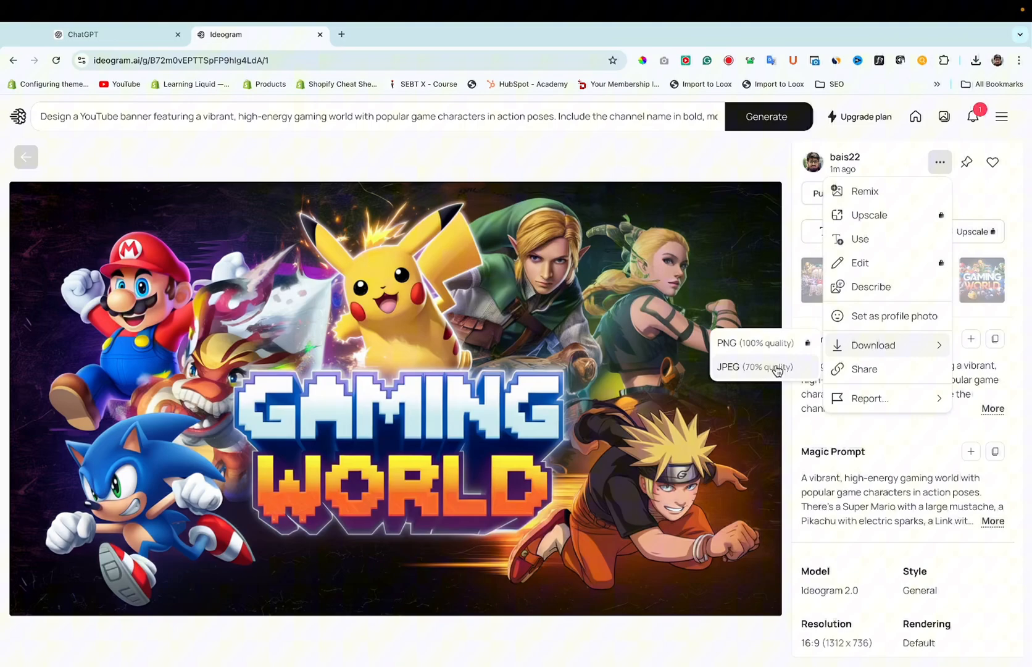
click(744, 367)
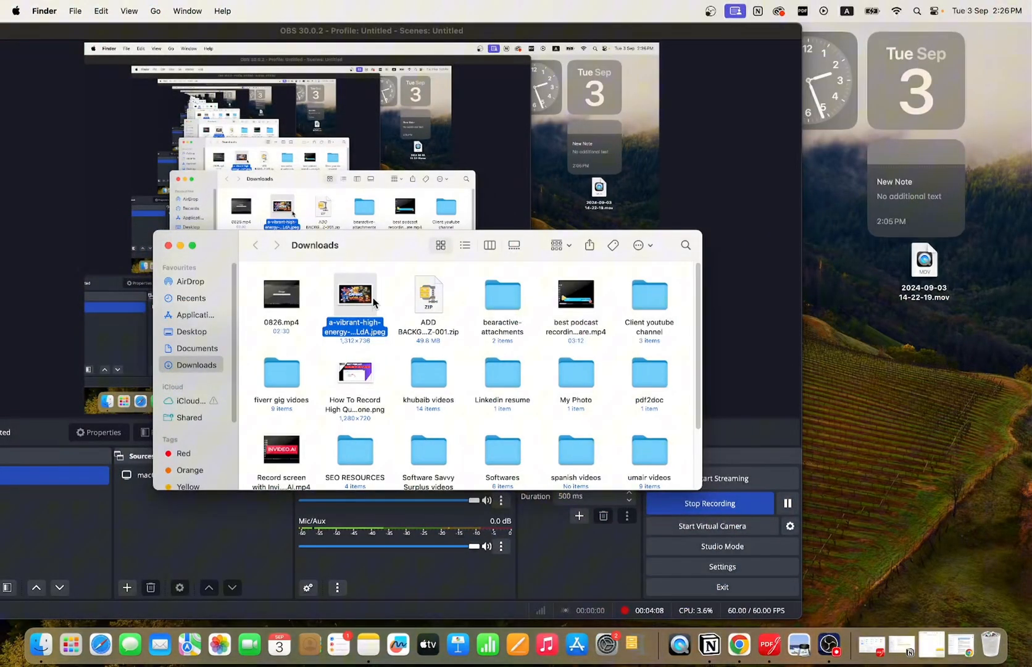
double_click(355, 295)
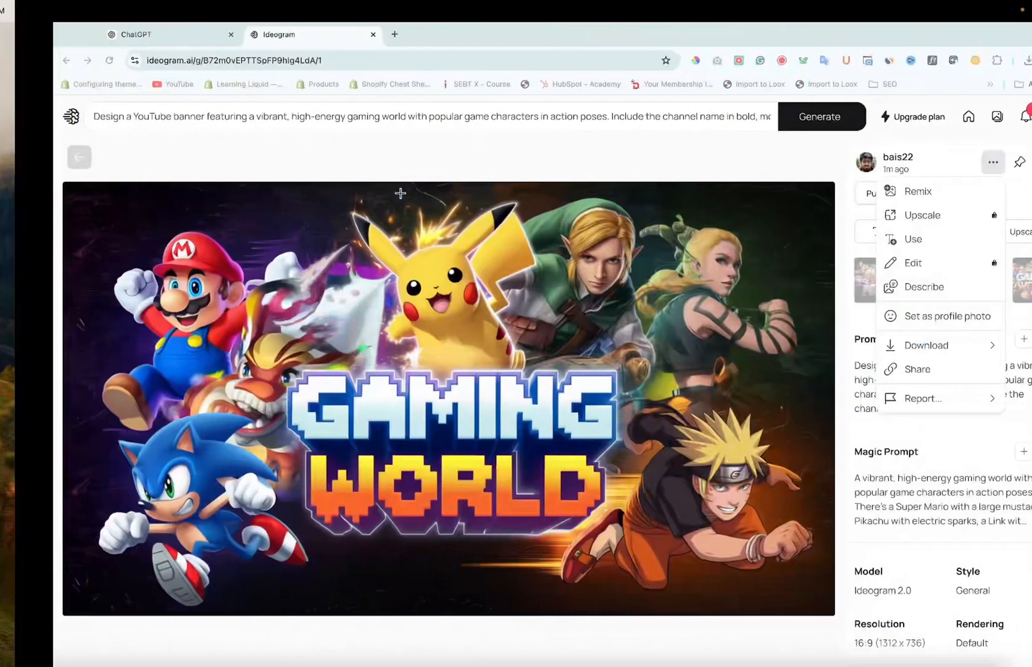
- Replace the prompt with the Futuristic Gamer Theme neon description and generate at 16:9
click(141, 34)
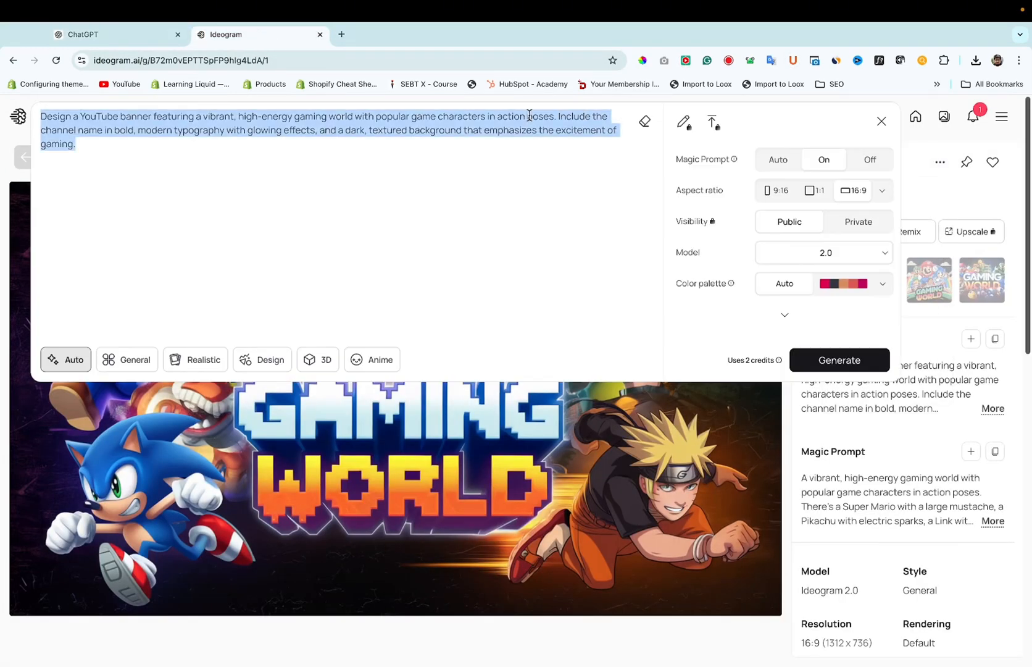
text(Create a YouTube banner with a sleek, futuristic theme. Use neon colors and digital effects to highlight the channel name. Incorporate elements like virtual reality, consoles, and high-tech landscapes, giving it a cutting-edge, tech-savvy feel.)
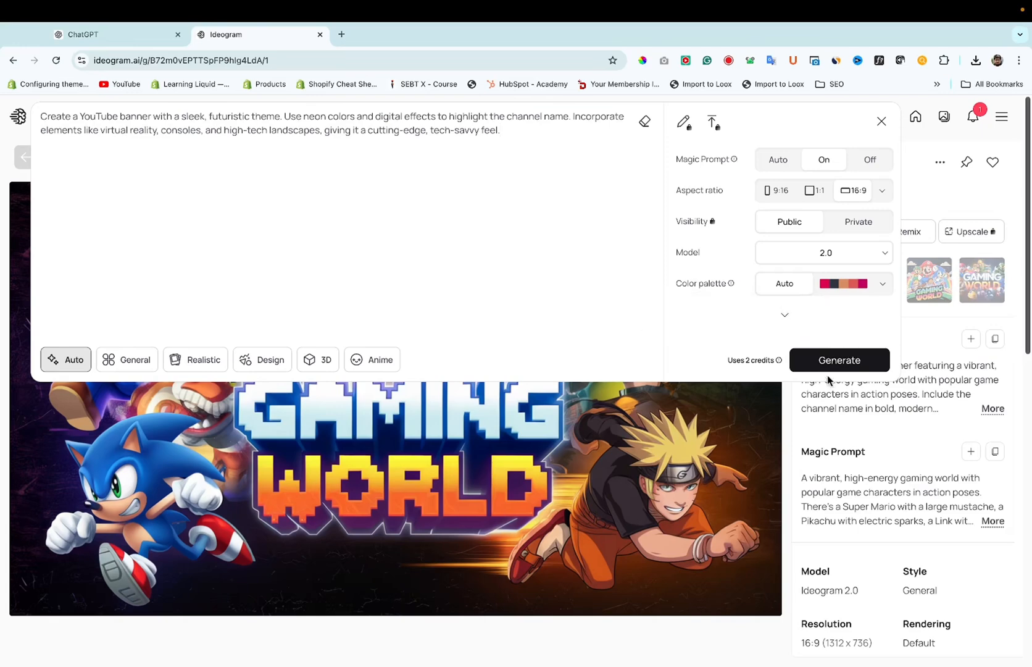
click(840, 359)
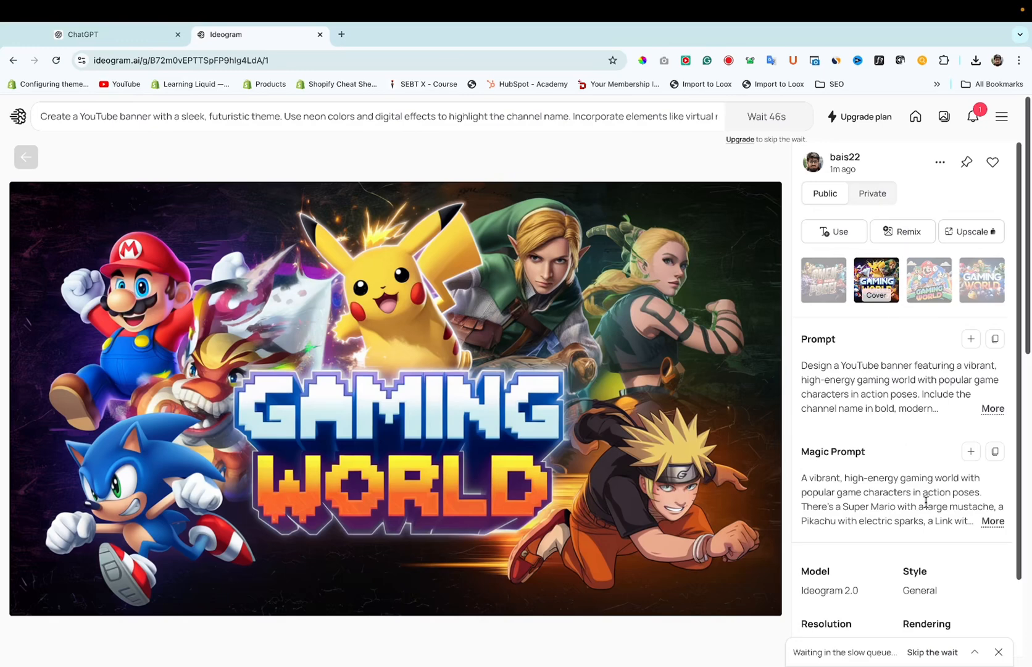
mouse_move(759, 129)
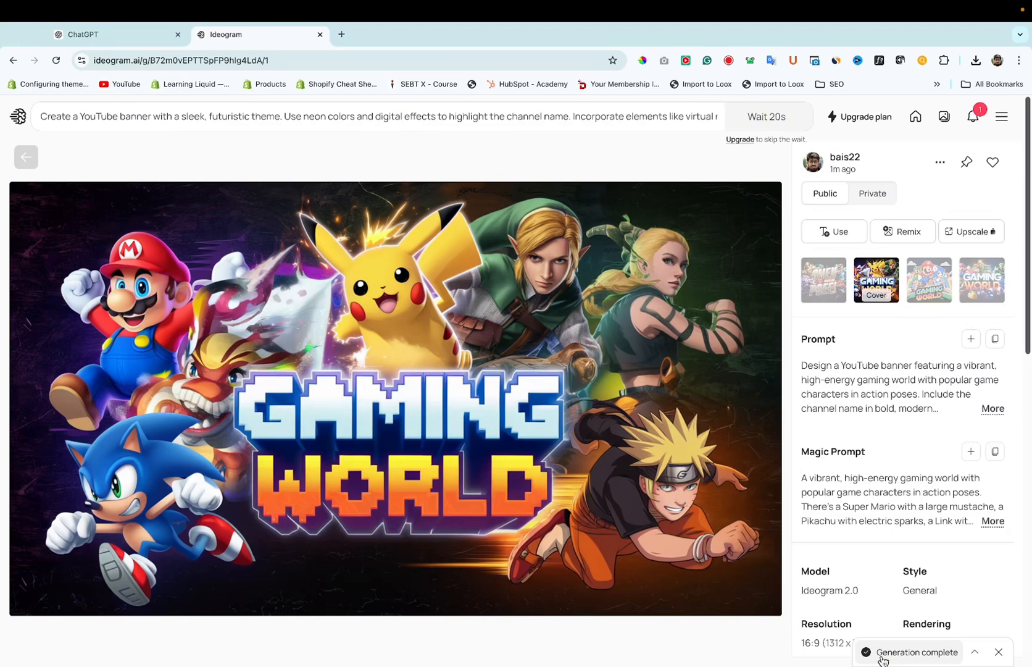
- View the four finished neon futuristic banners from the Generation complete notification
click(26, 156)
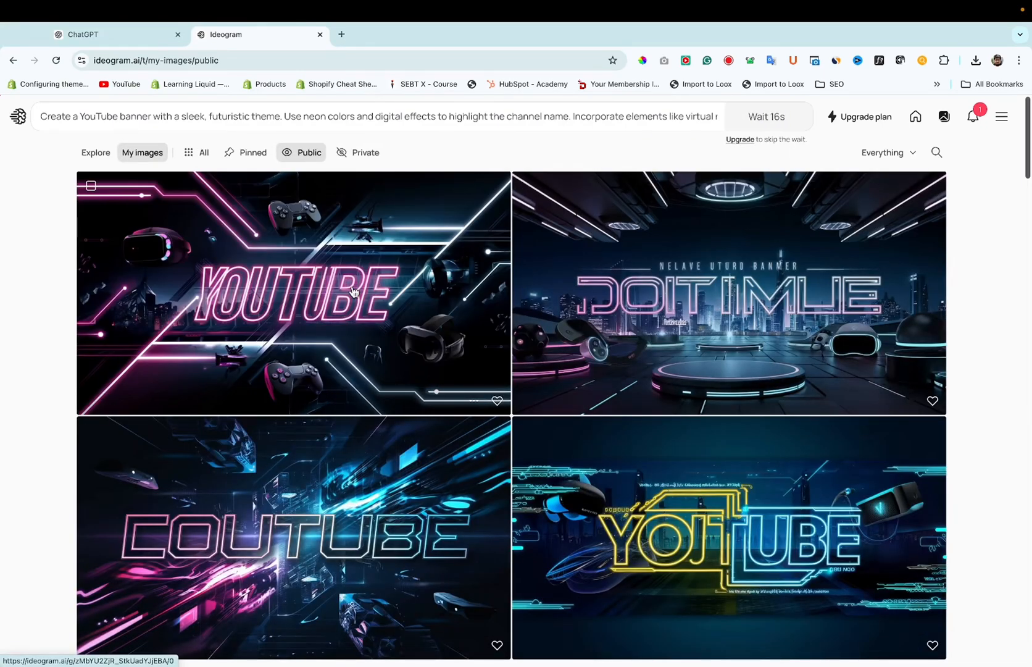
mouse_move(288, 271)
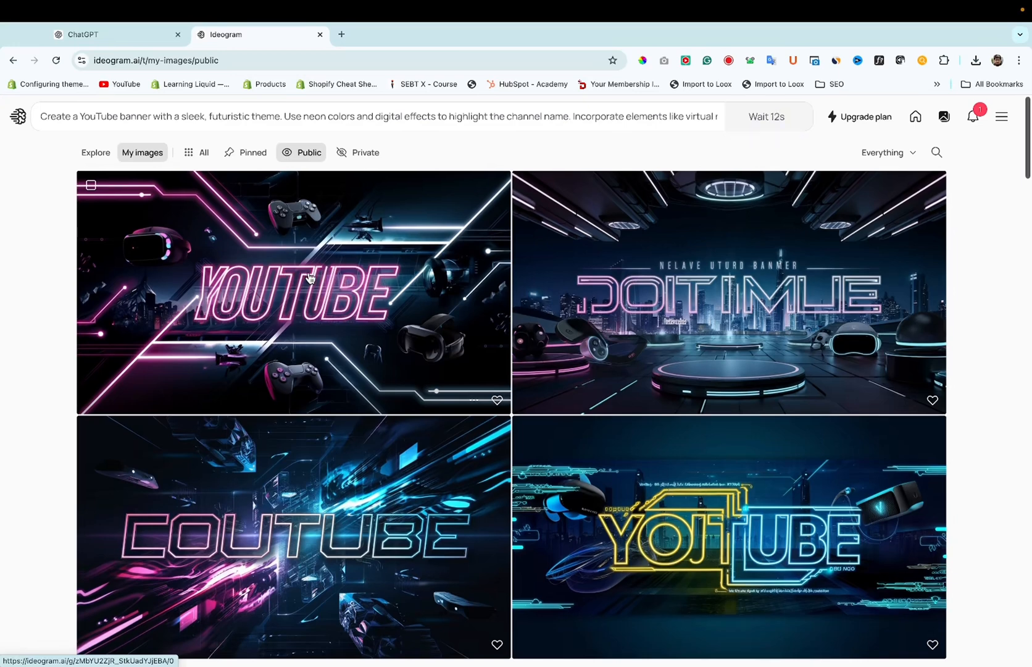
- Open the pink neon YOUTUBE banner full-size with its options menu
click(311, 278)
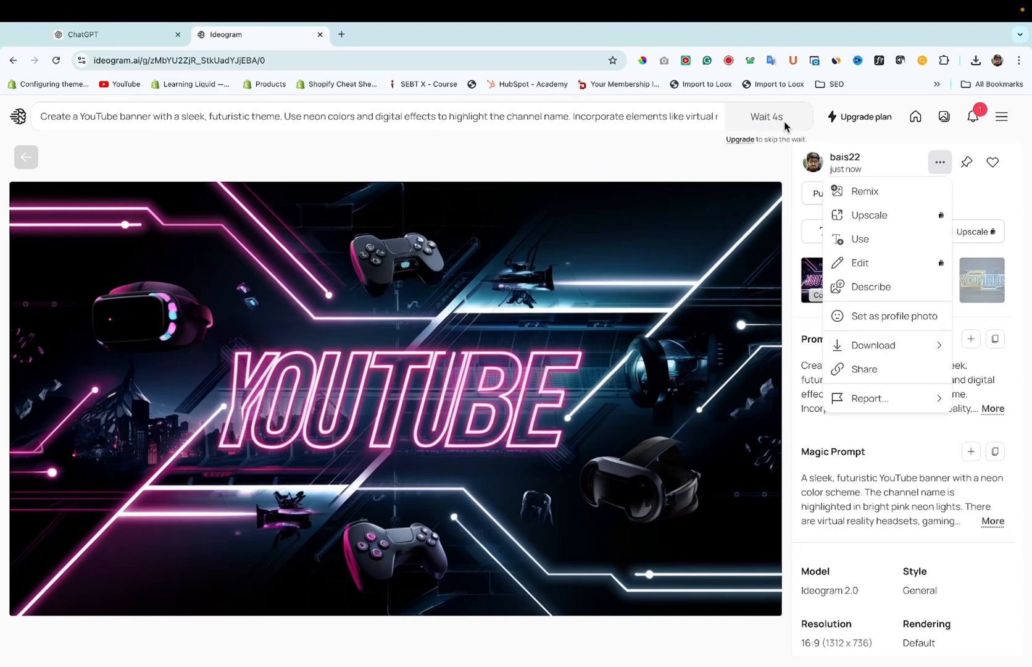
click(111, 34)
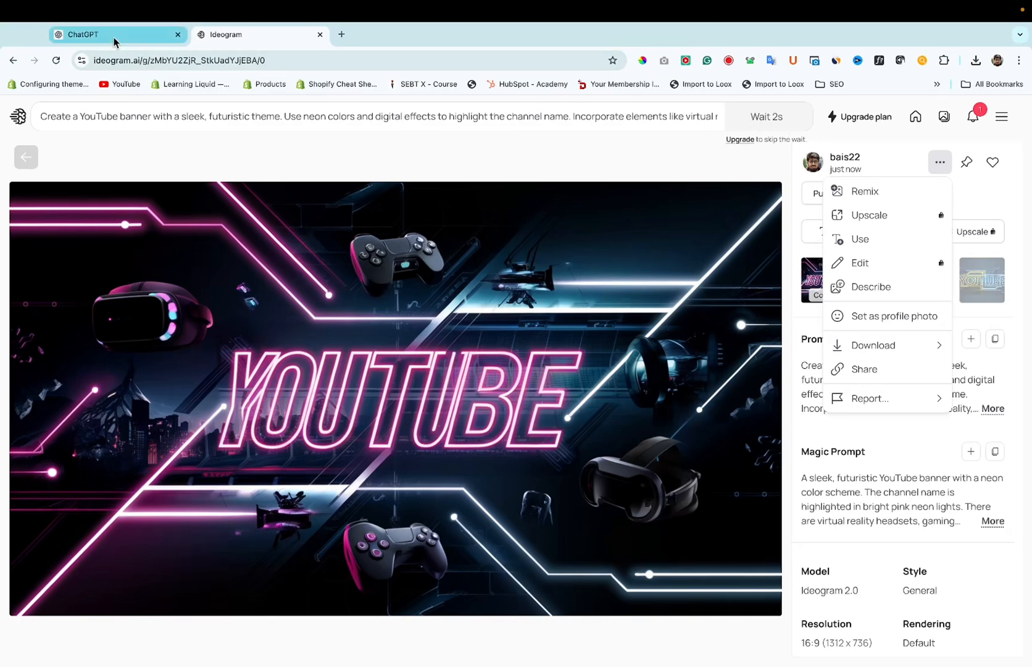
- Grab the Epic Battle Arena prompt from ChatGPT and generate banners from it in Ideogram
click(86, 35)
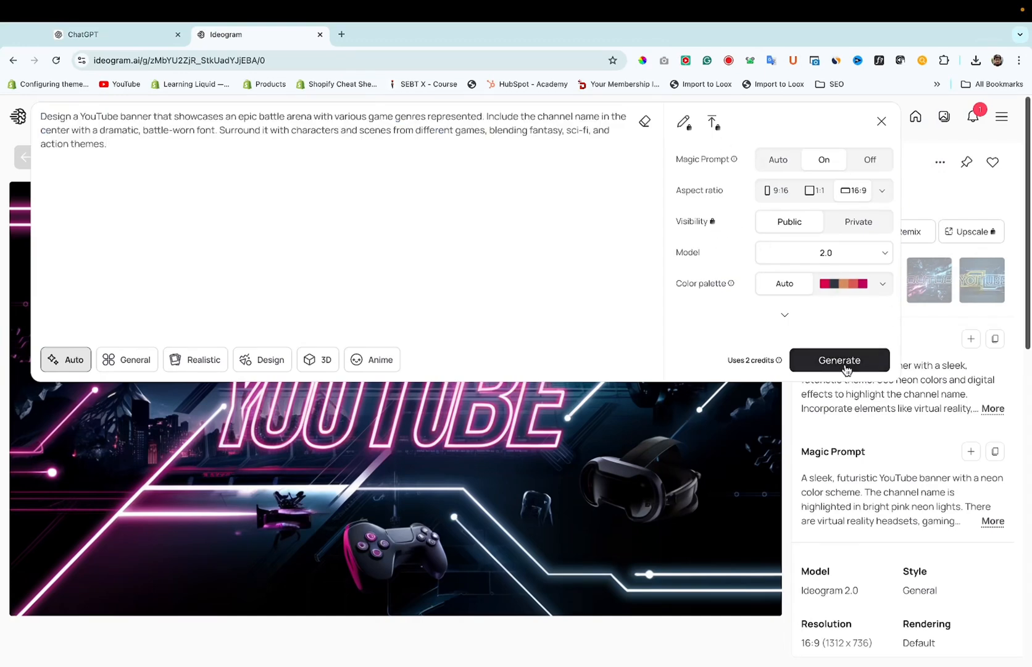
click(840, 359)
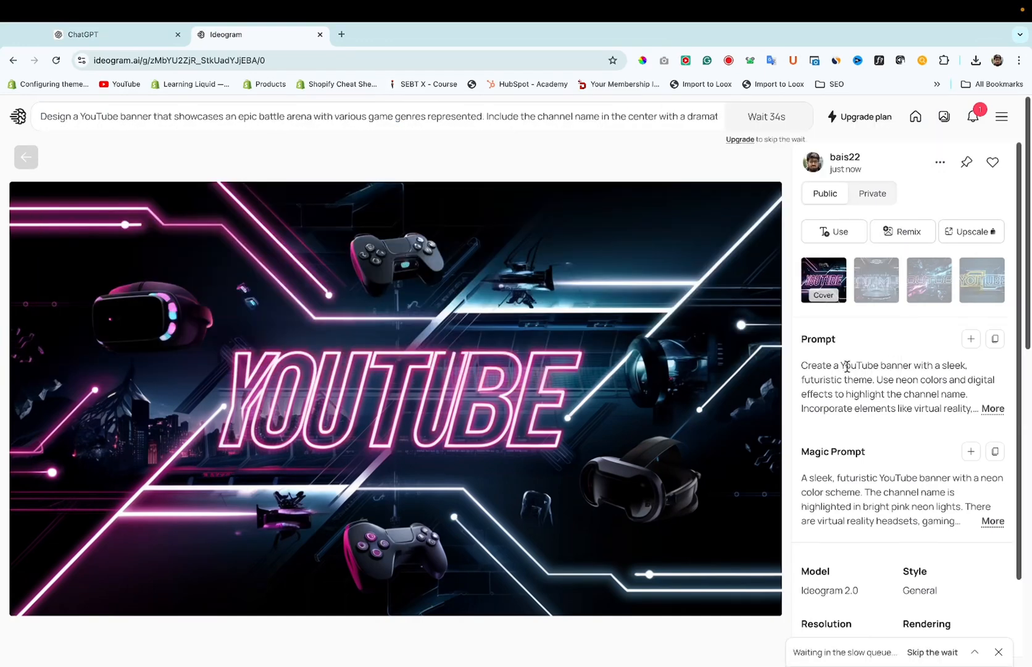
mouse_move(785, 284)
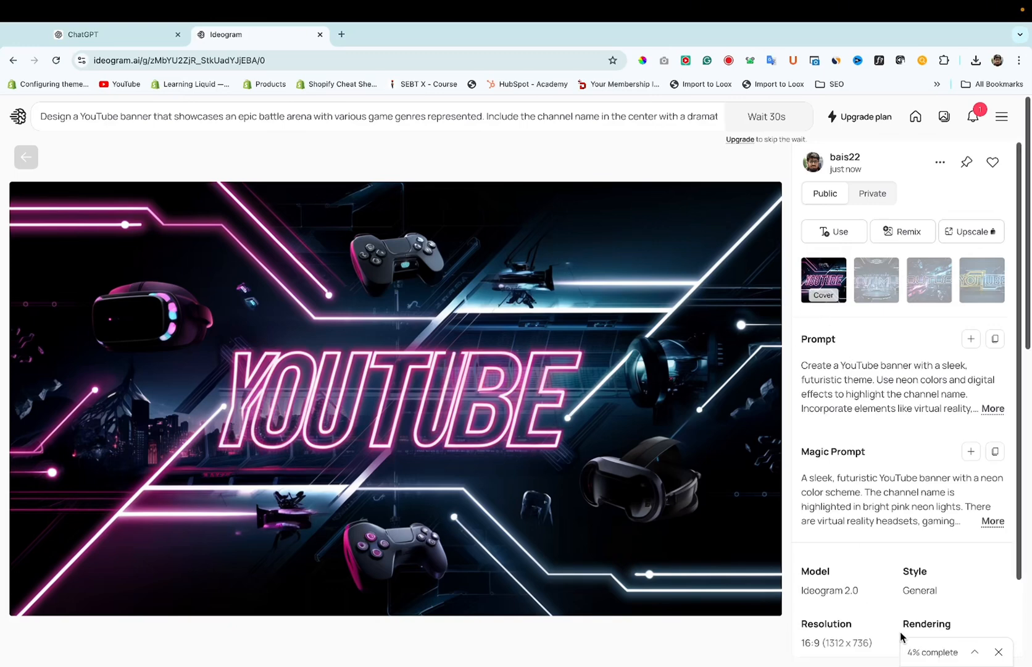
mouse_move(825, 506)
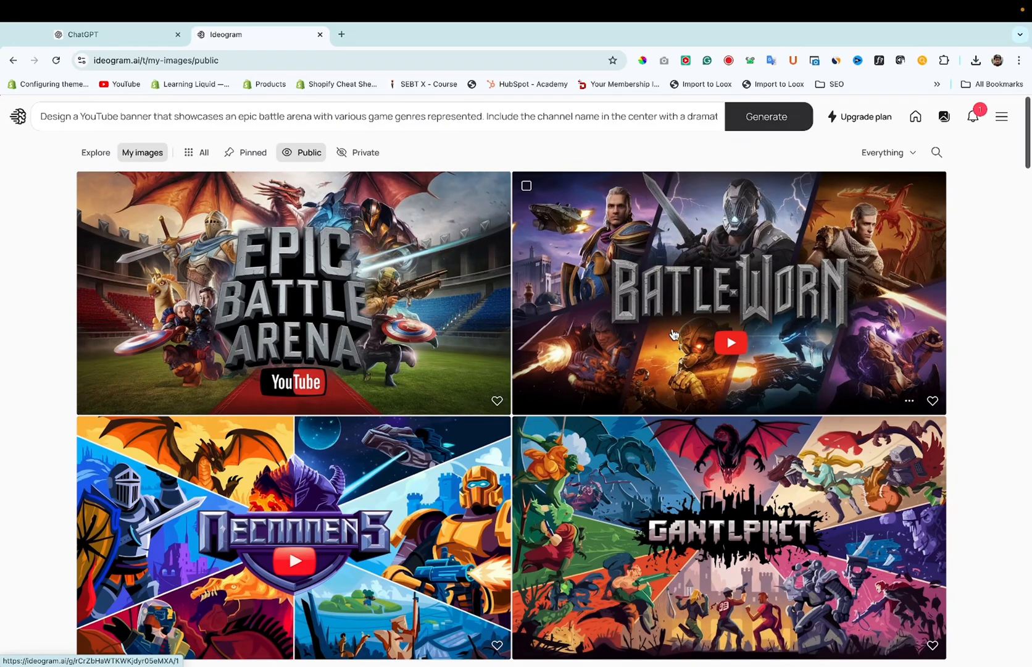
- Download the Epic Battle Arena banner with the splattered black title as a JPEG
scroll(down, 3)
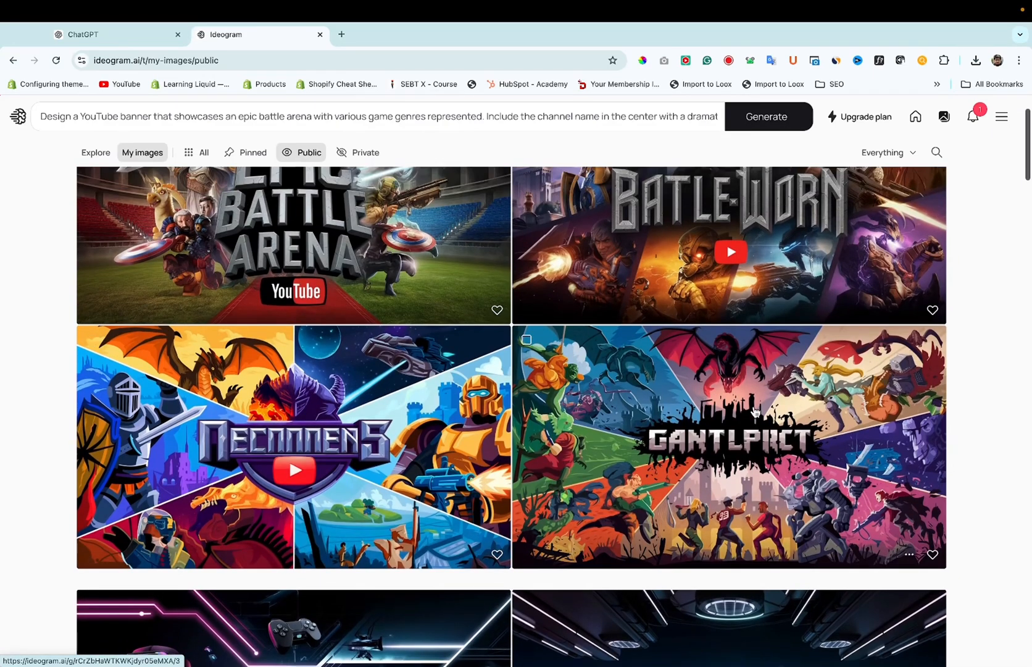
click(753, 410)
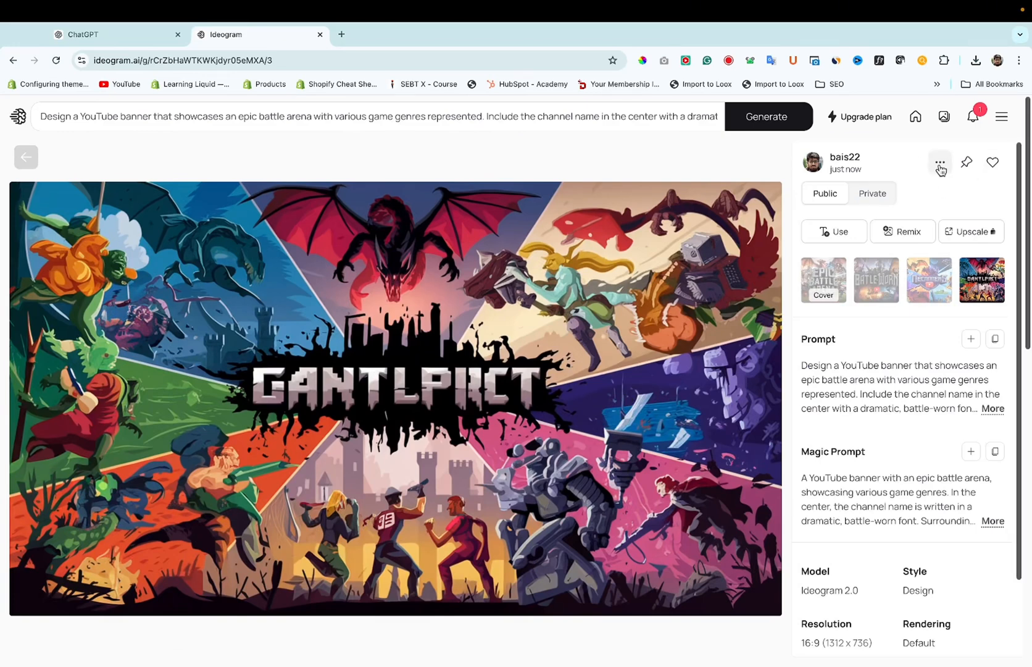
click(940, 162)
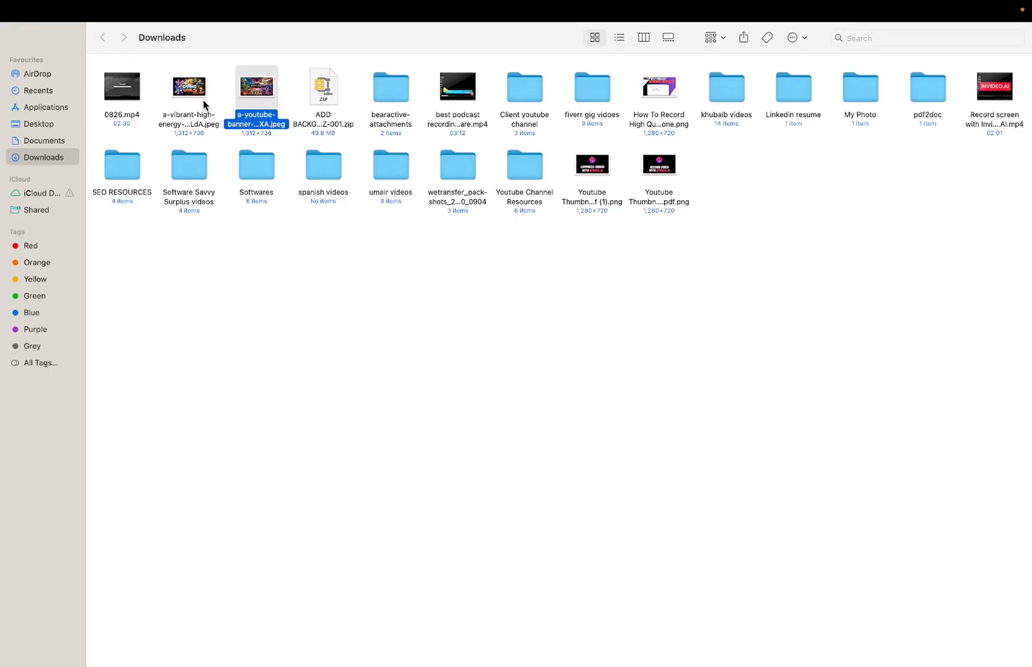
mouse_move(198, 97)
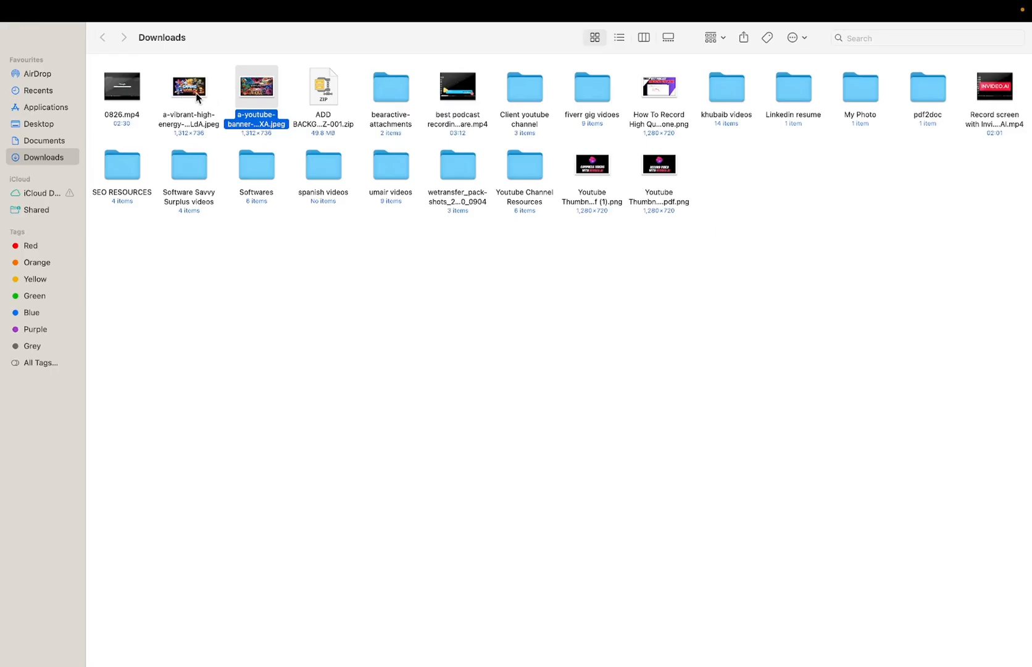
- Preview the downloaded a-youtube-banner JPEG in Finder, then return to the Ideogram battle banners
click(188, 86)
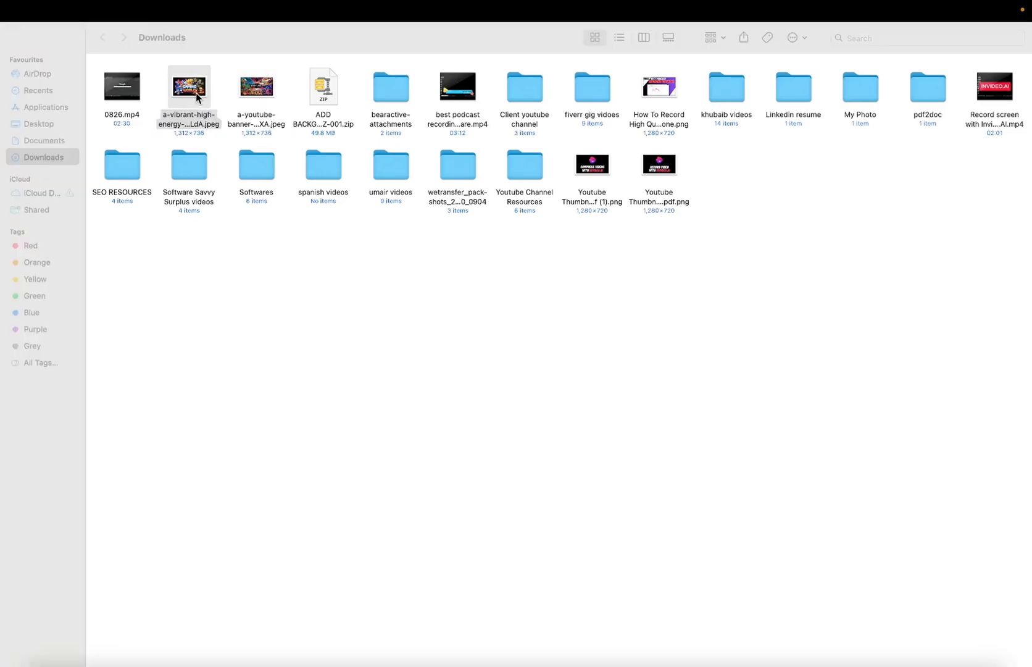
double_click(190, 86)
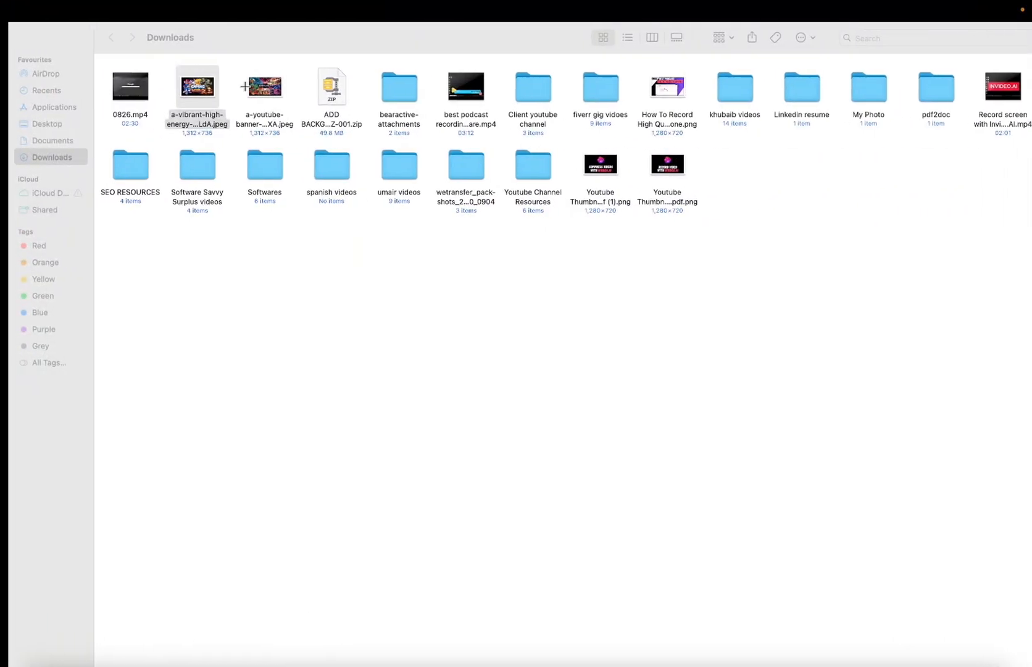
double_click(263, 85)
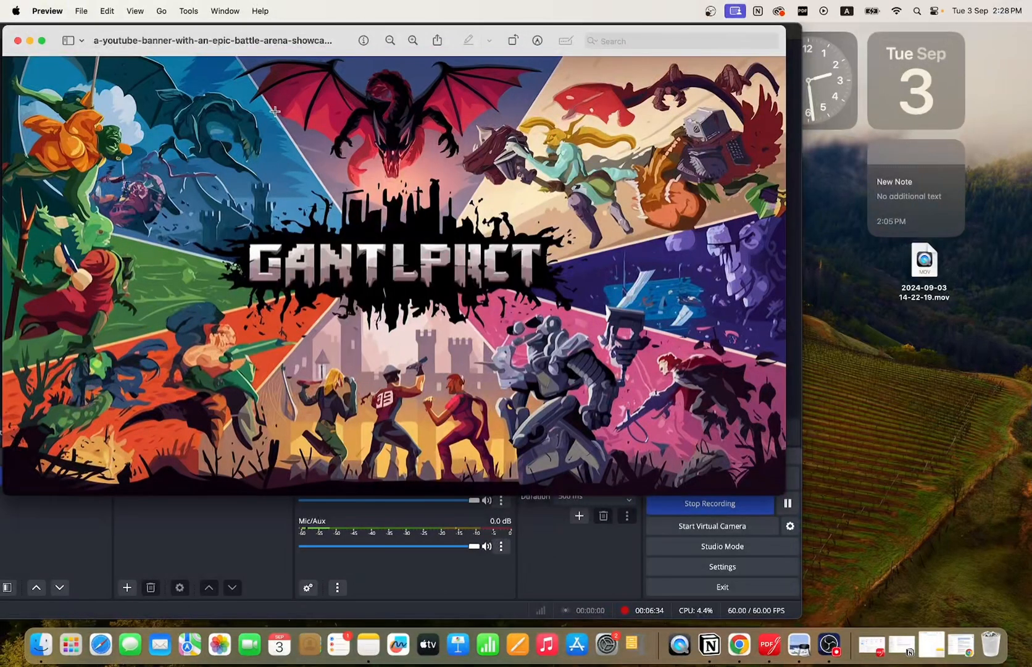
mouse_move(914, 267)
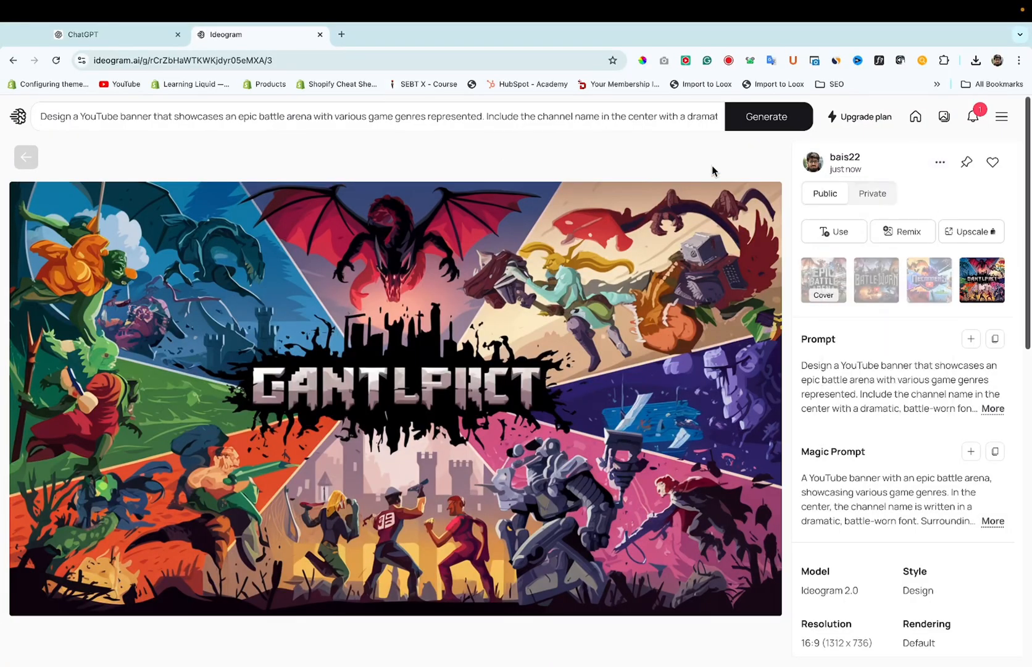
scroll(down, 3)
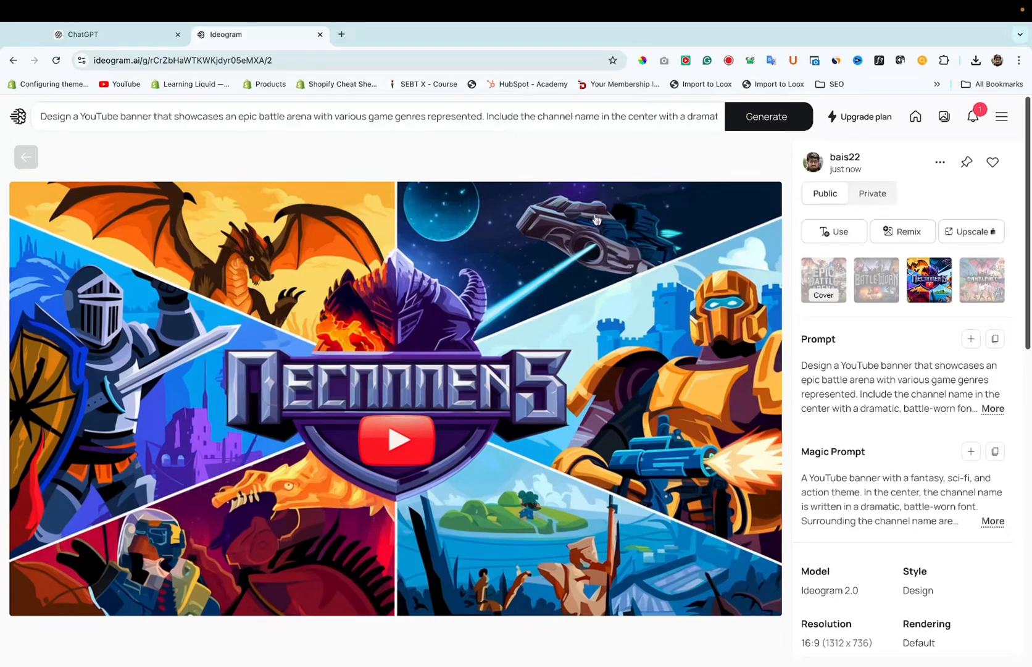
mouse_move(517, 194)
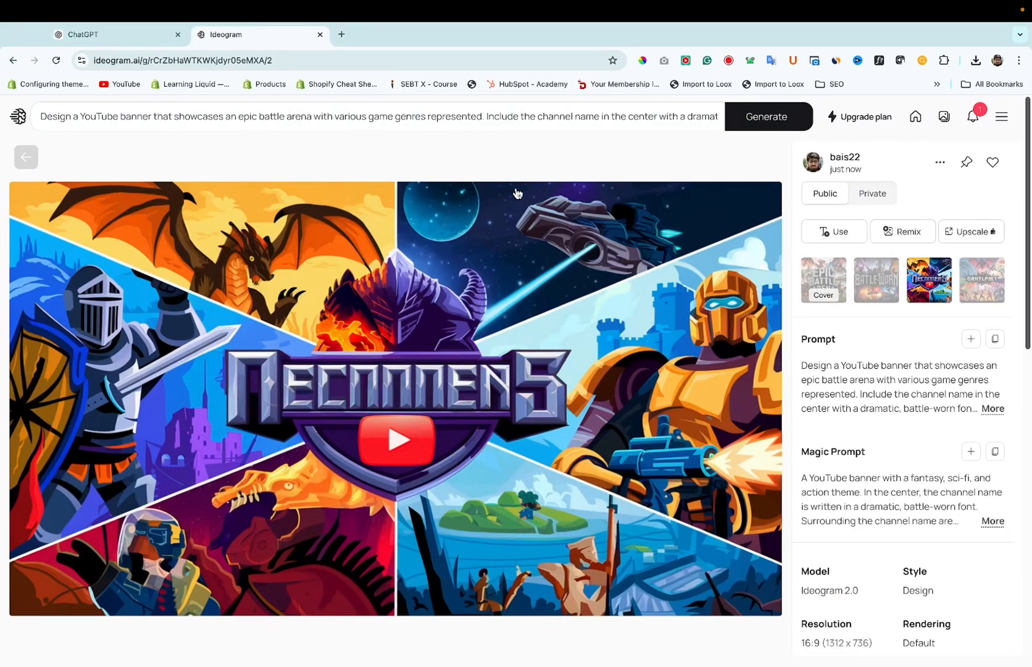